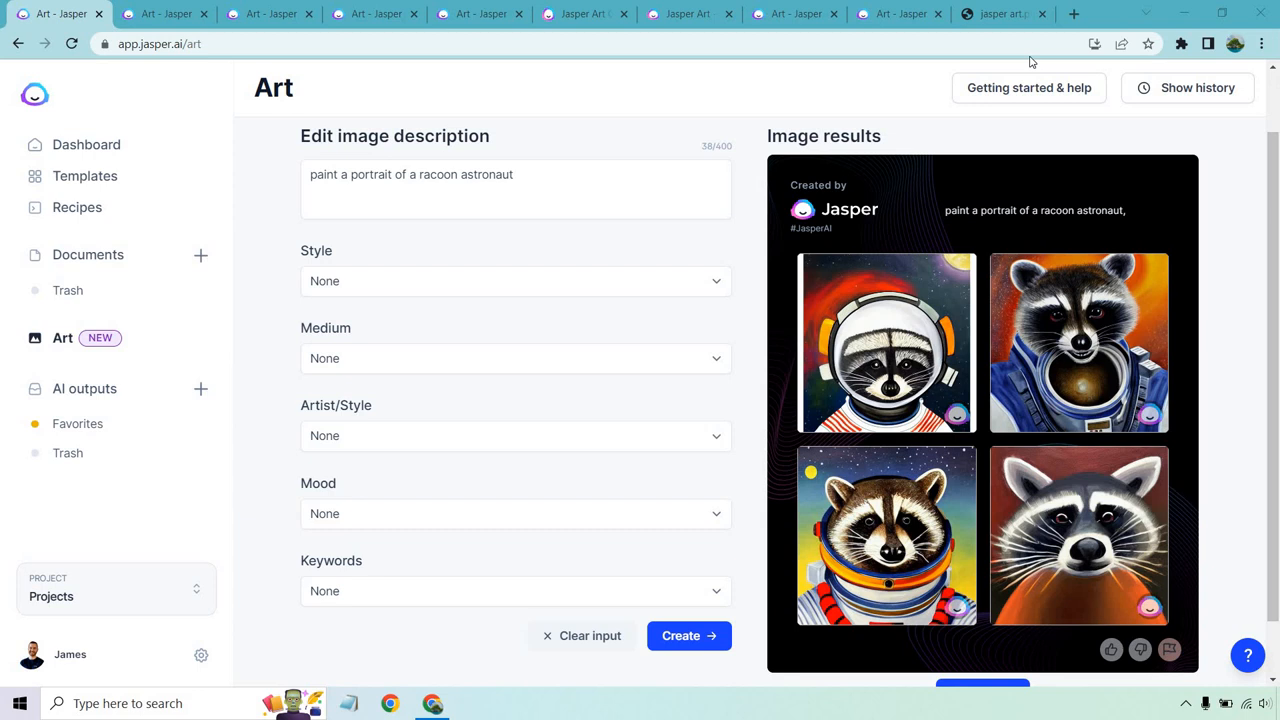
View the island prompt's four photo-like results with Style left at None
click(516, 280)
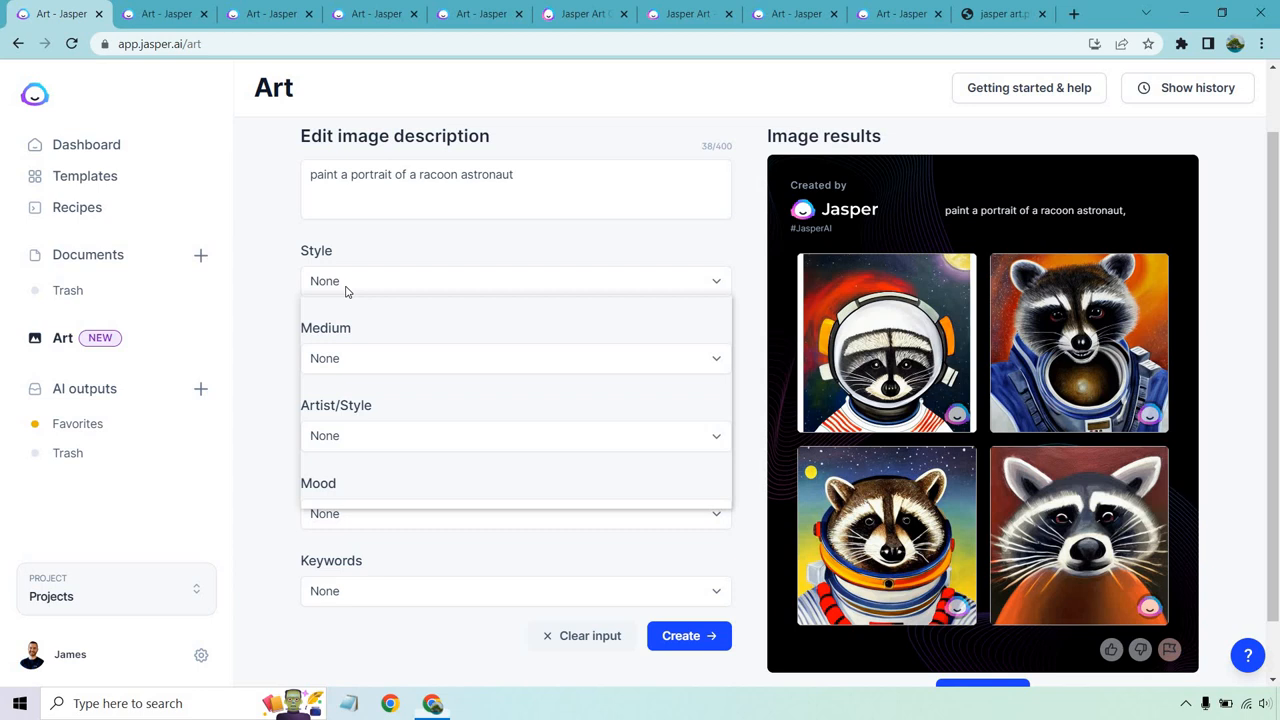
click(516, 280)
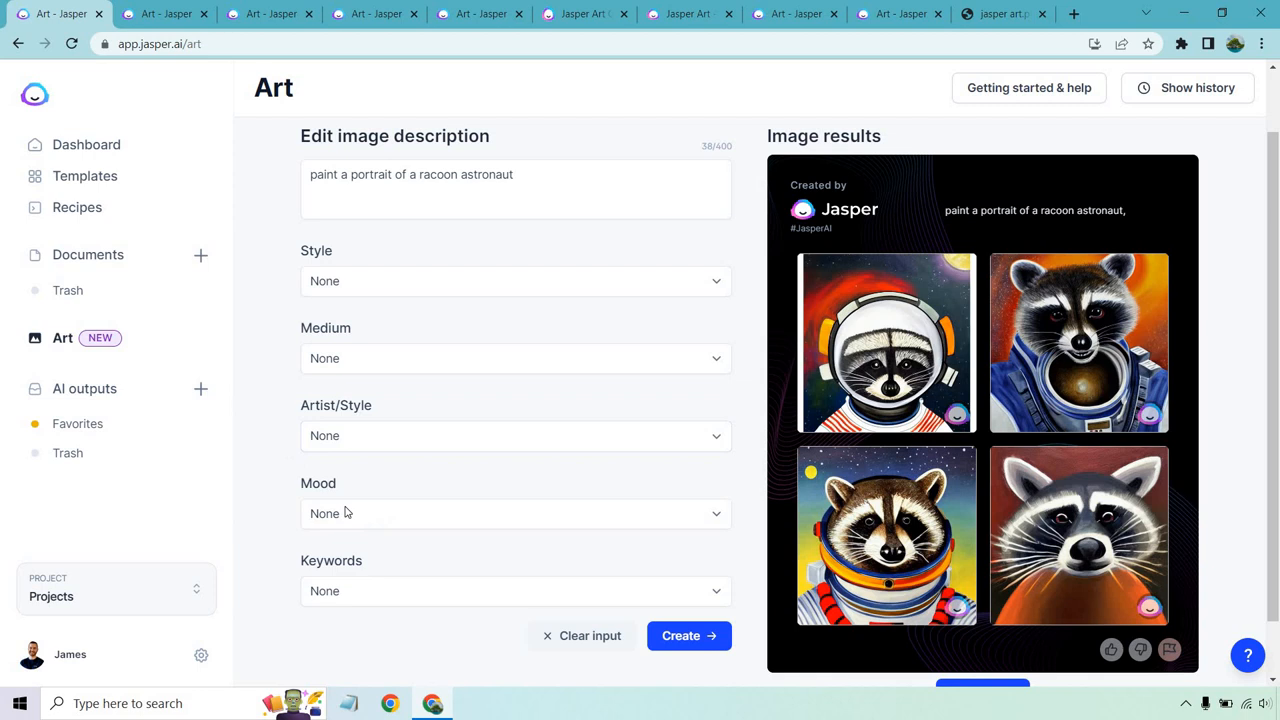
mouse_move(256, 492)
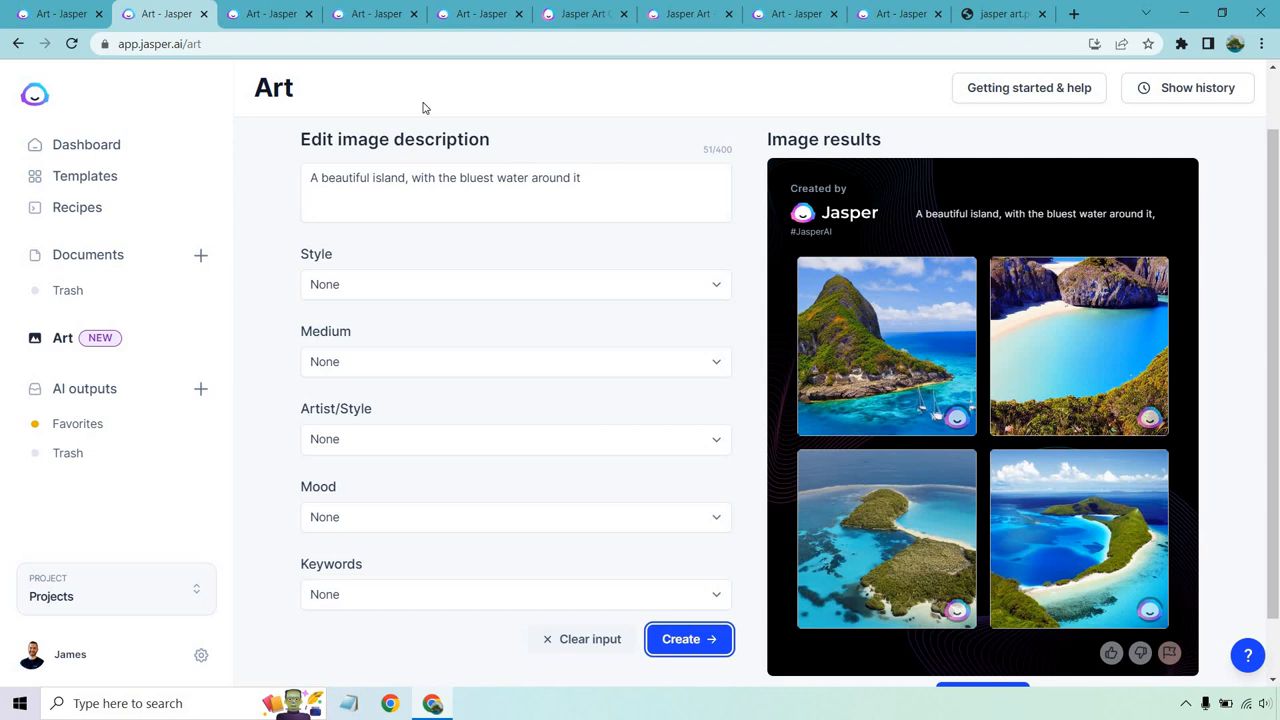
Regenerate the island description as 3D renders, giving four miniature-looking islands
click(516, 284)
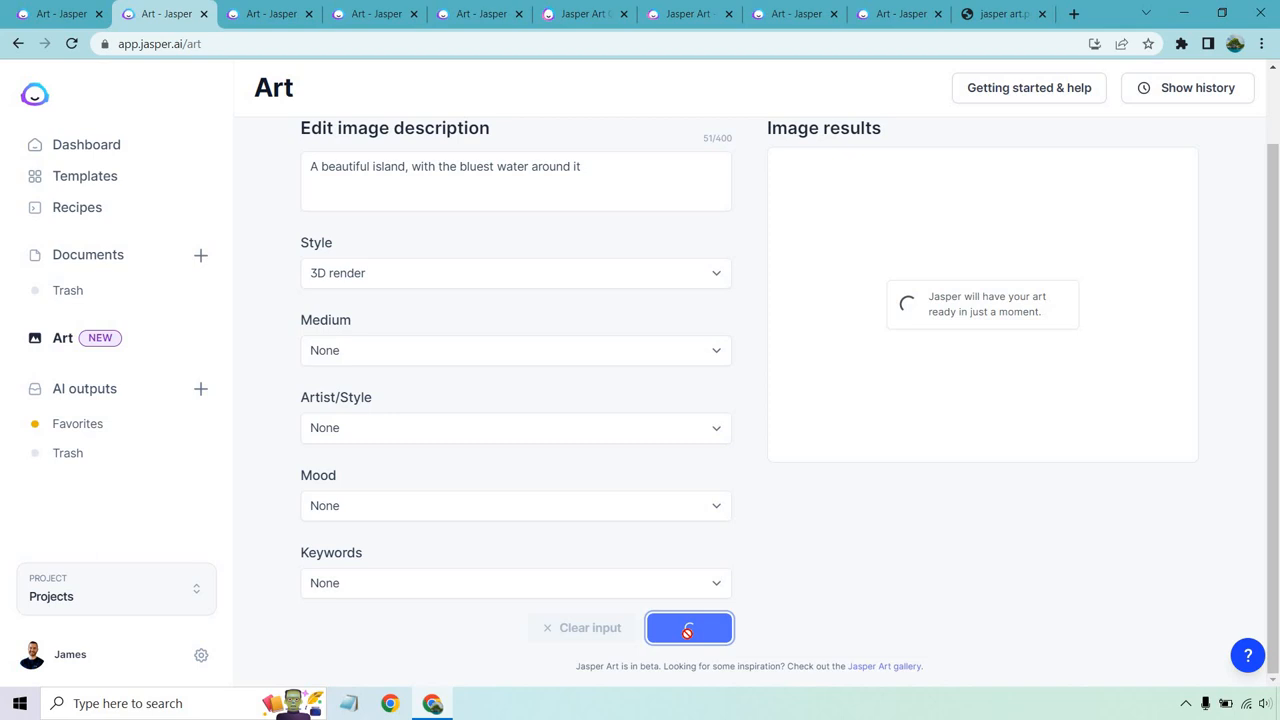
click(688, 628)
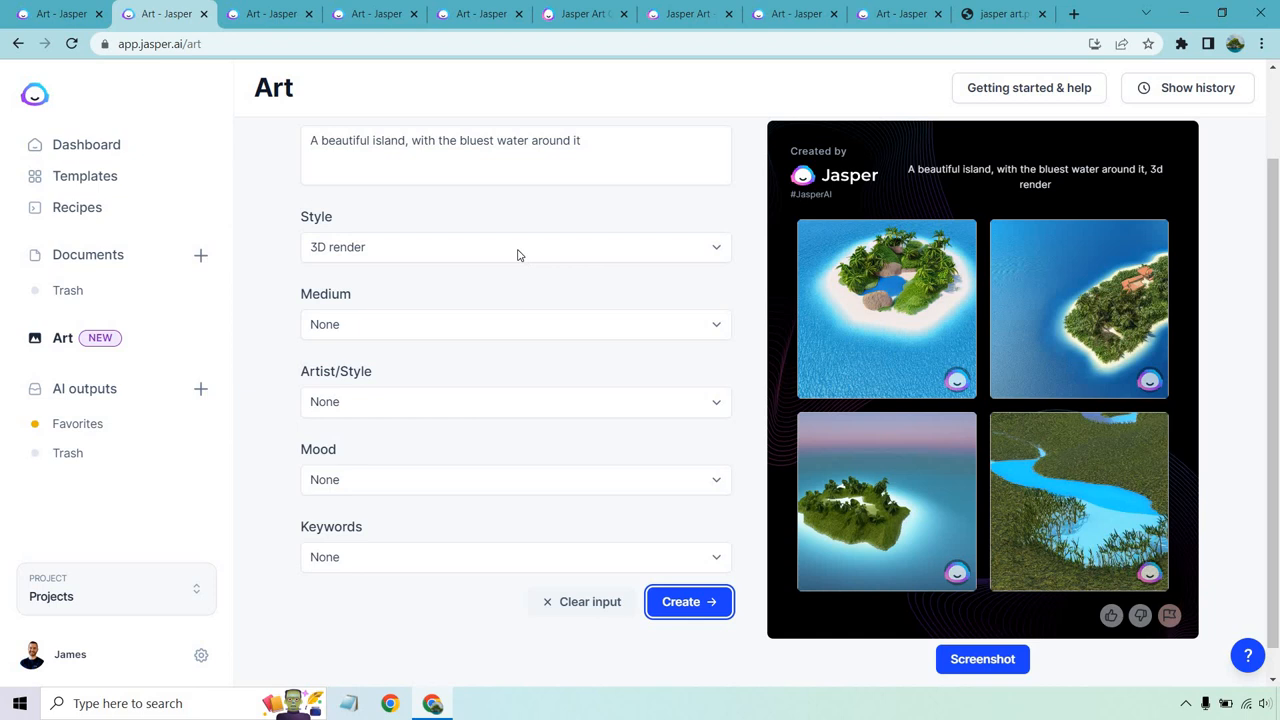
click(516, 400)
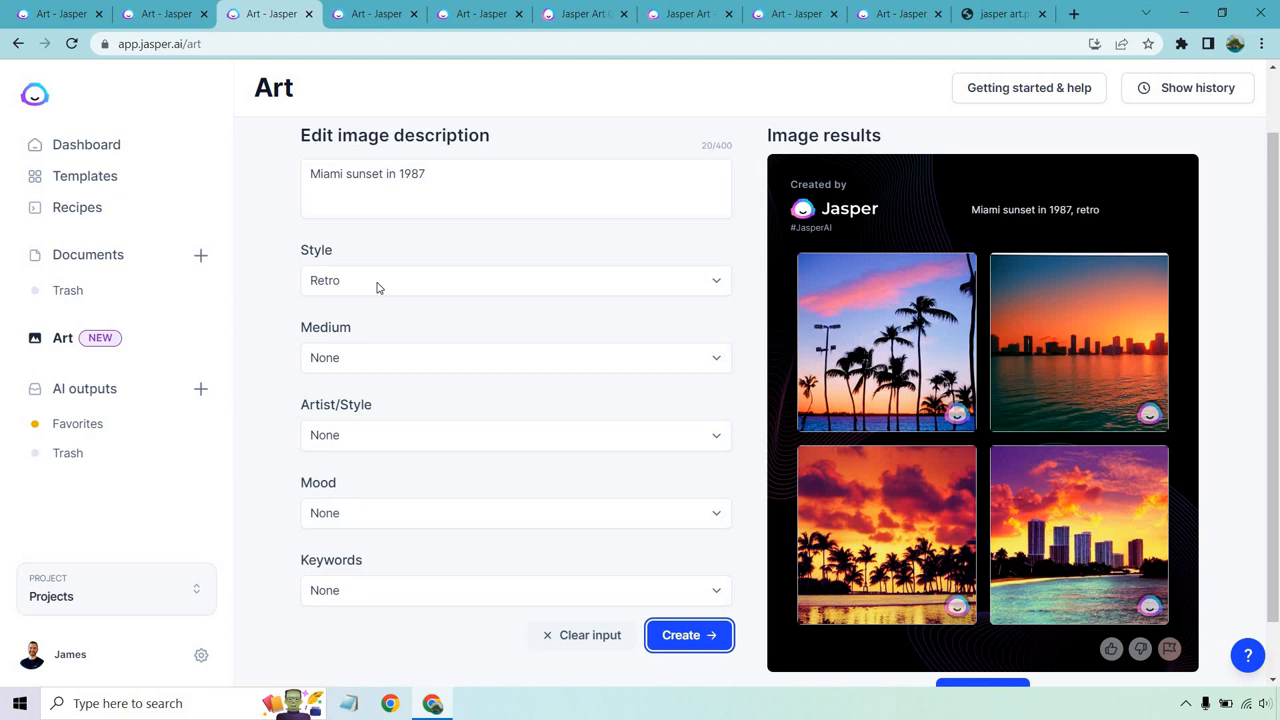
mouse_move(382, 288)
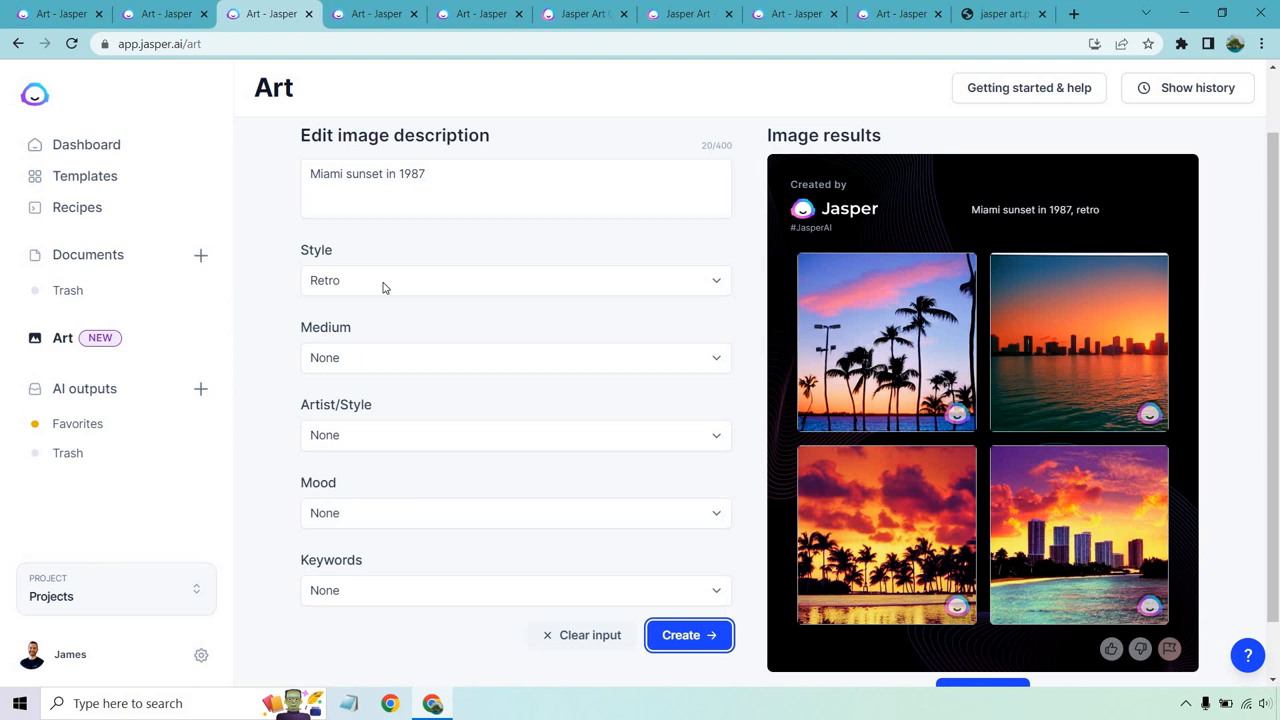
Reset Style to None and render the 1987 Miami sunset in Pablo Picasso's style
click(516, 434)
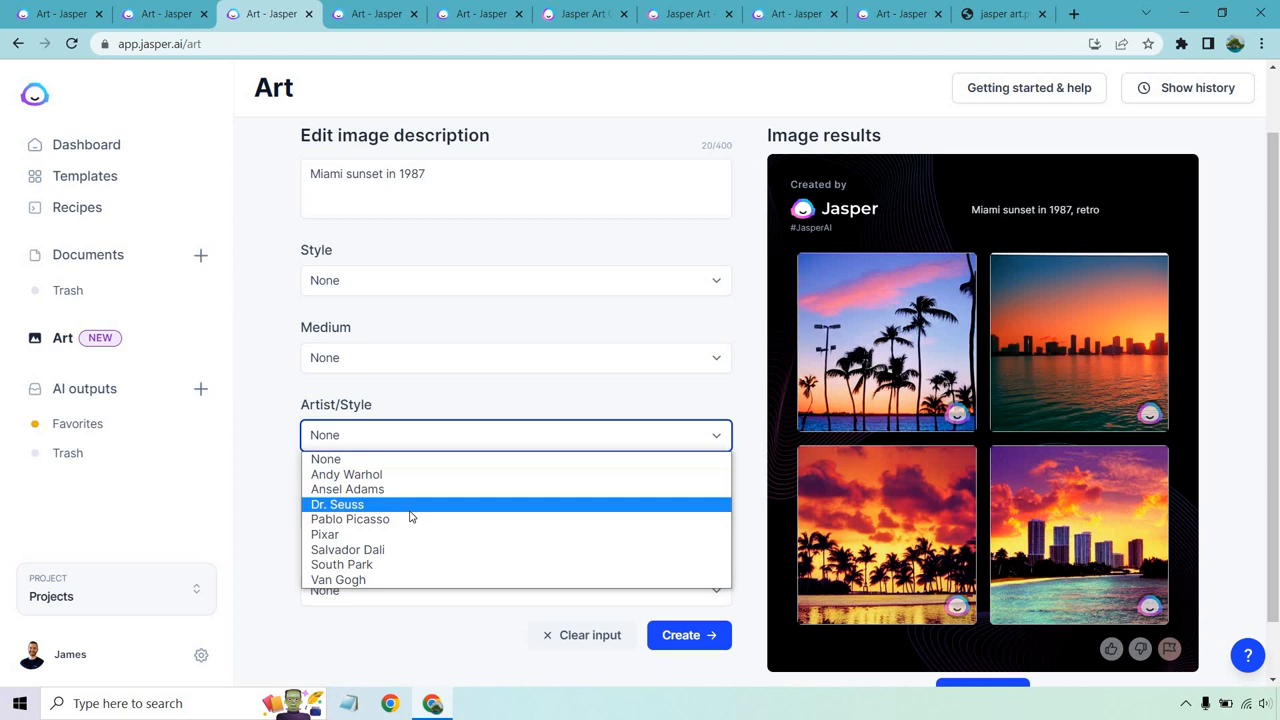
click(350, 520)
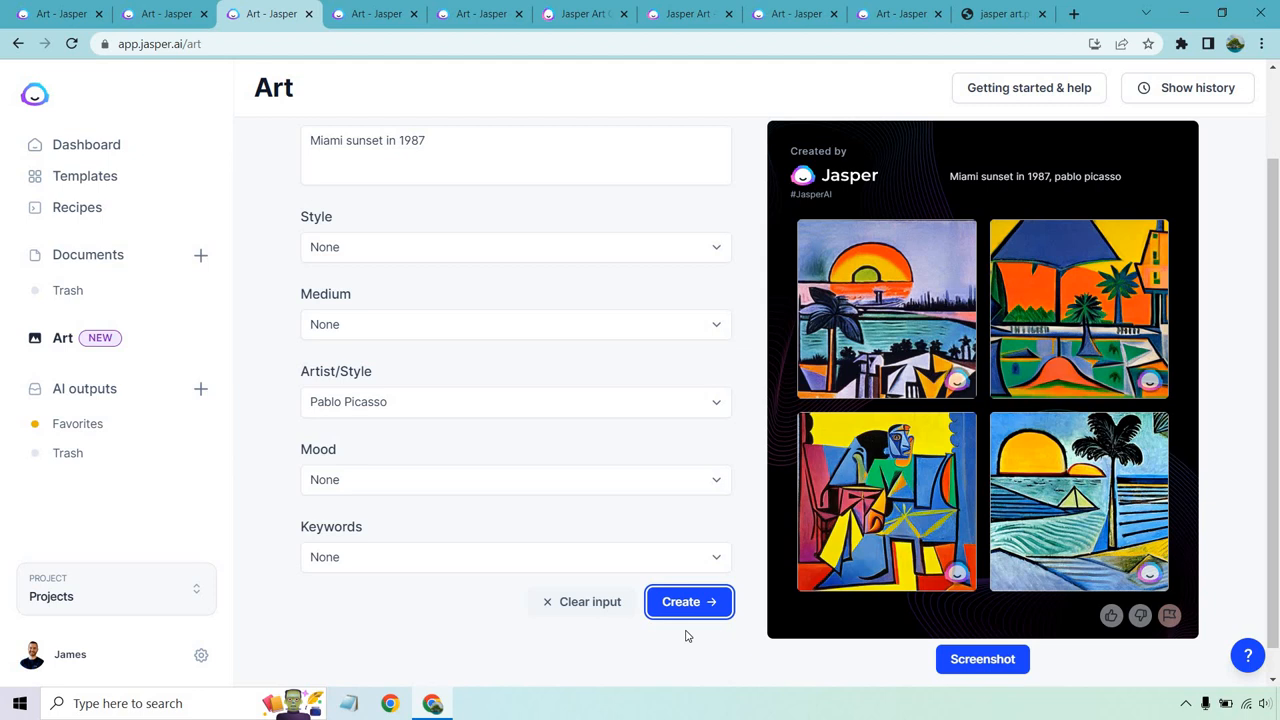
click(372, 14)
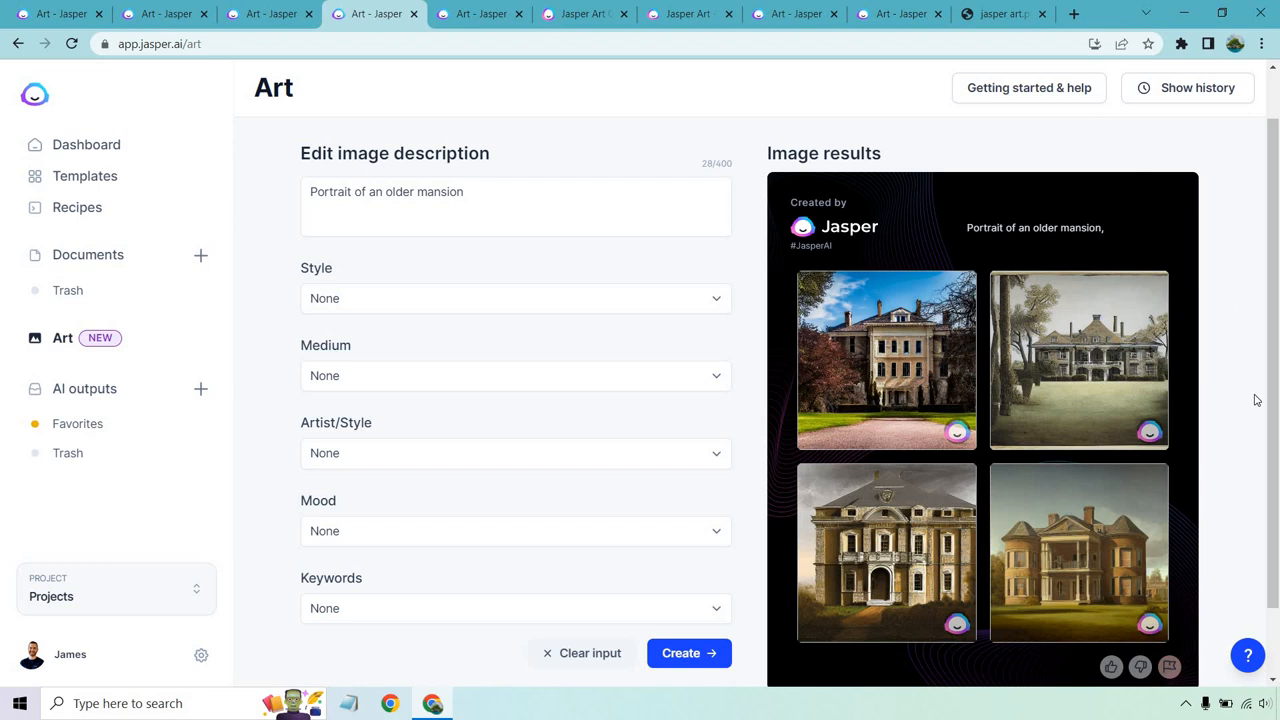
Describe an 'Older mansion' and render it with the Pencil sketch medium
text(Older mansion)
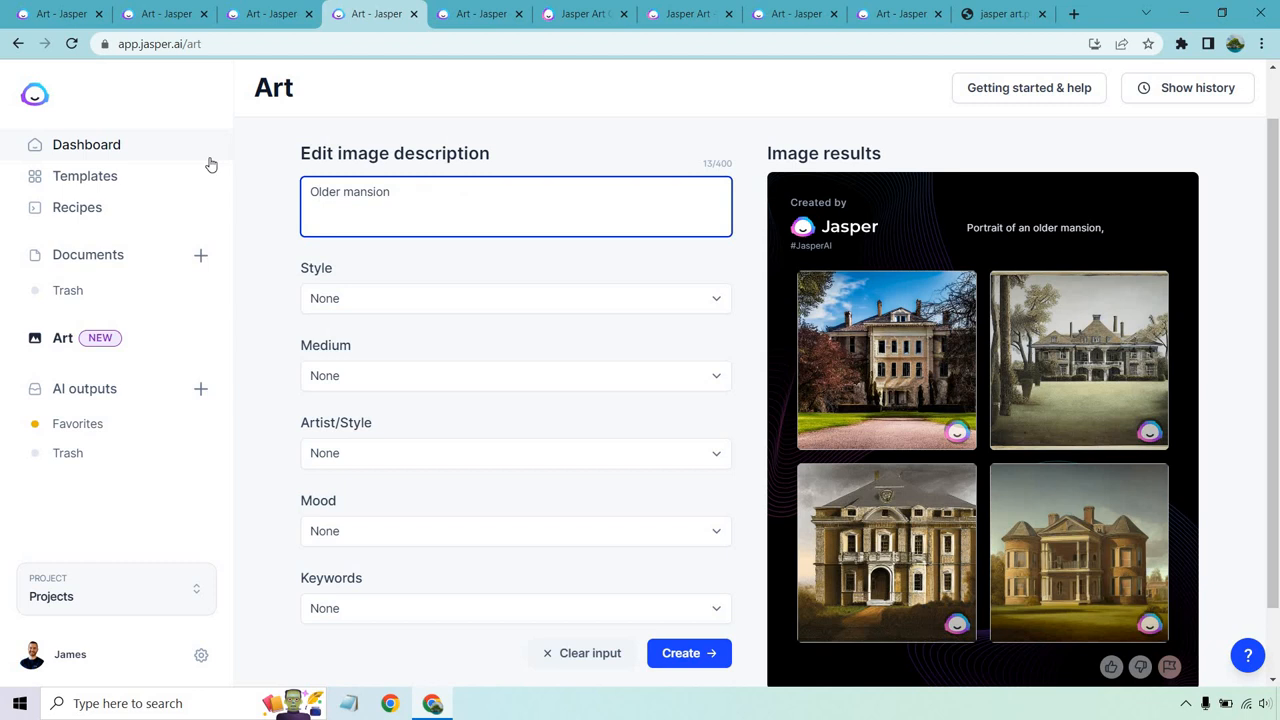
click(516, 376)
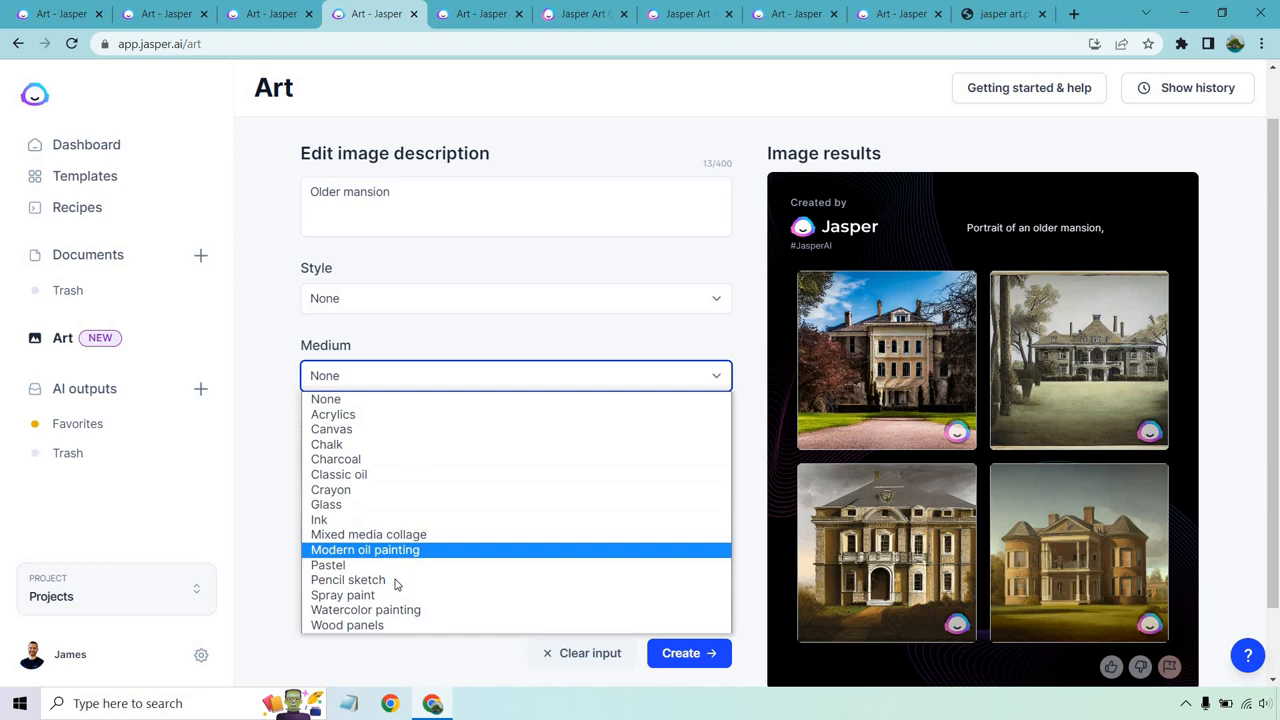
click(348, 580)
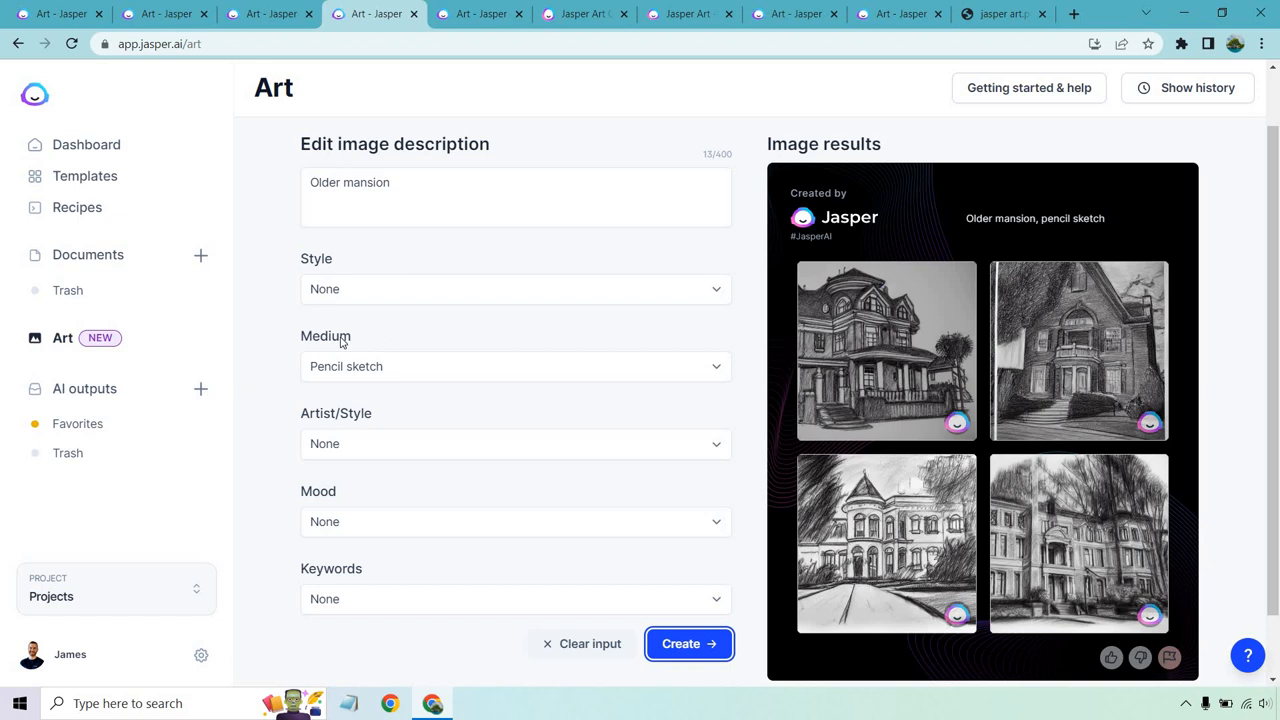
click(416, 154)
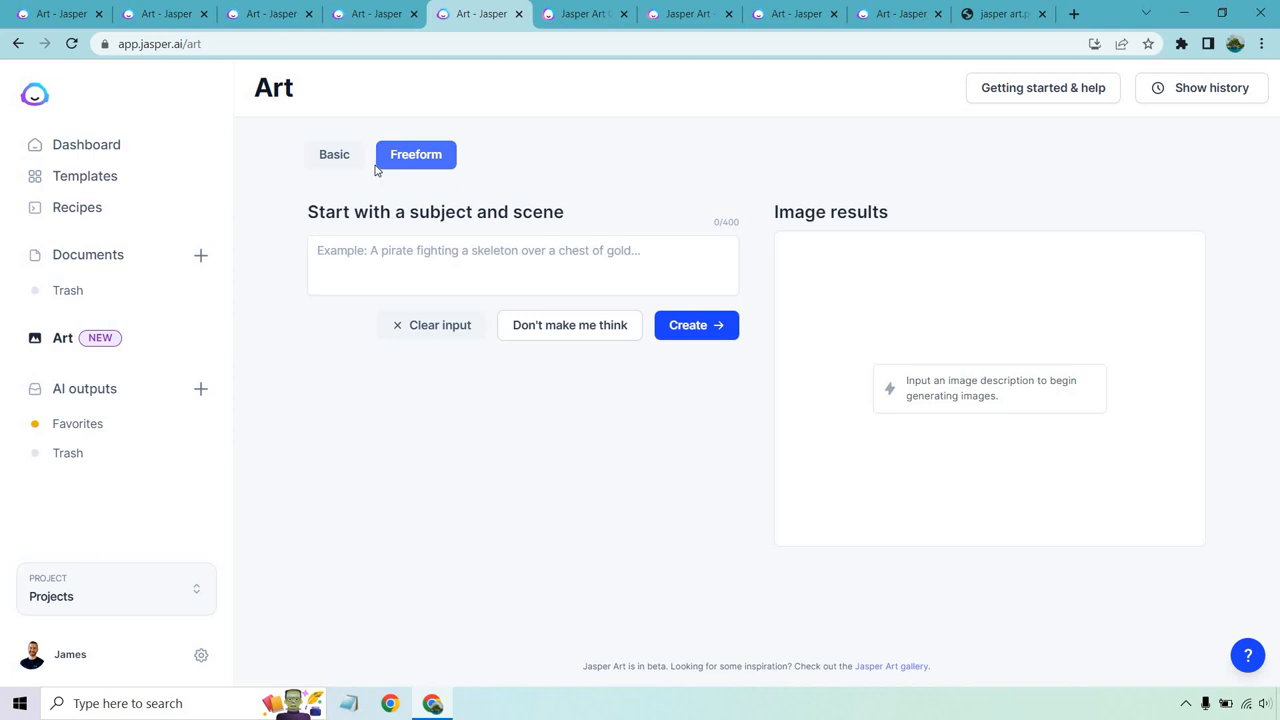
mouse_move(568, 324)
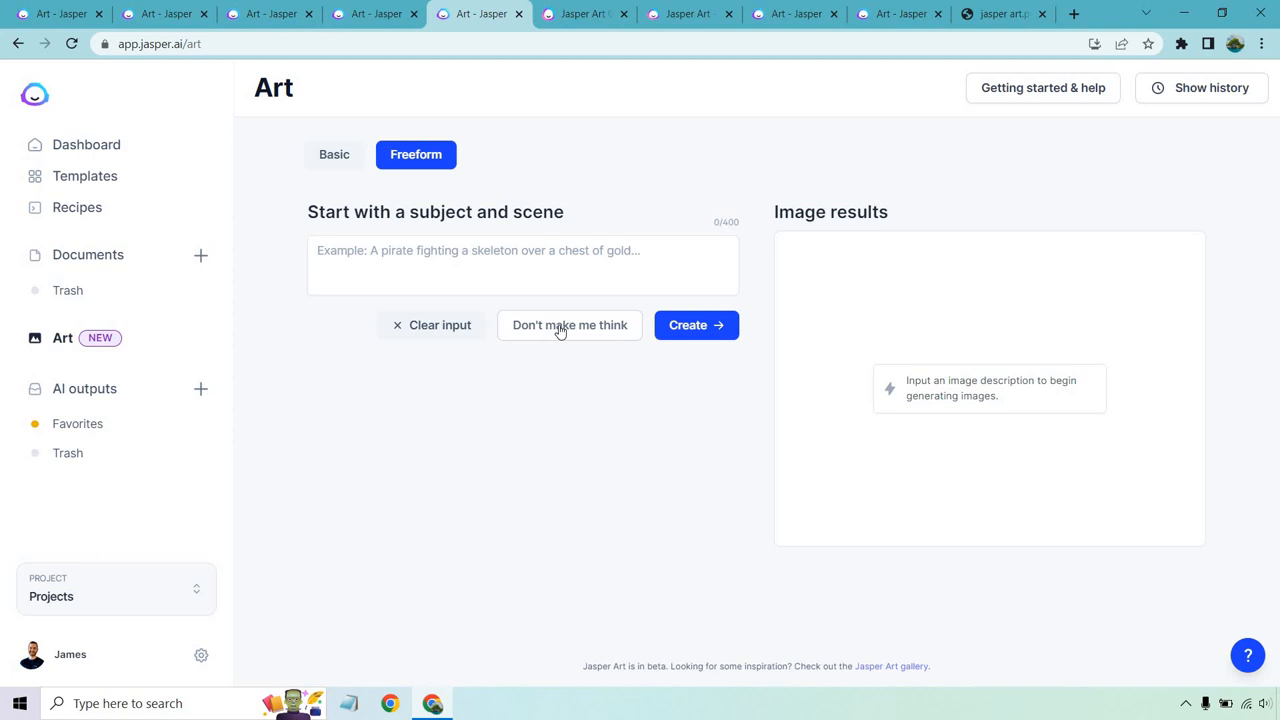
Fill a random freeform prompt and generate the old man in charcoal, Salvador Dali style images
text(scenic mountain range, full face portrait, line art, acrylics)
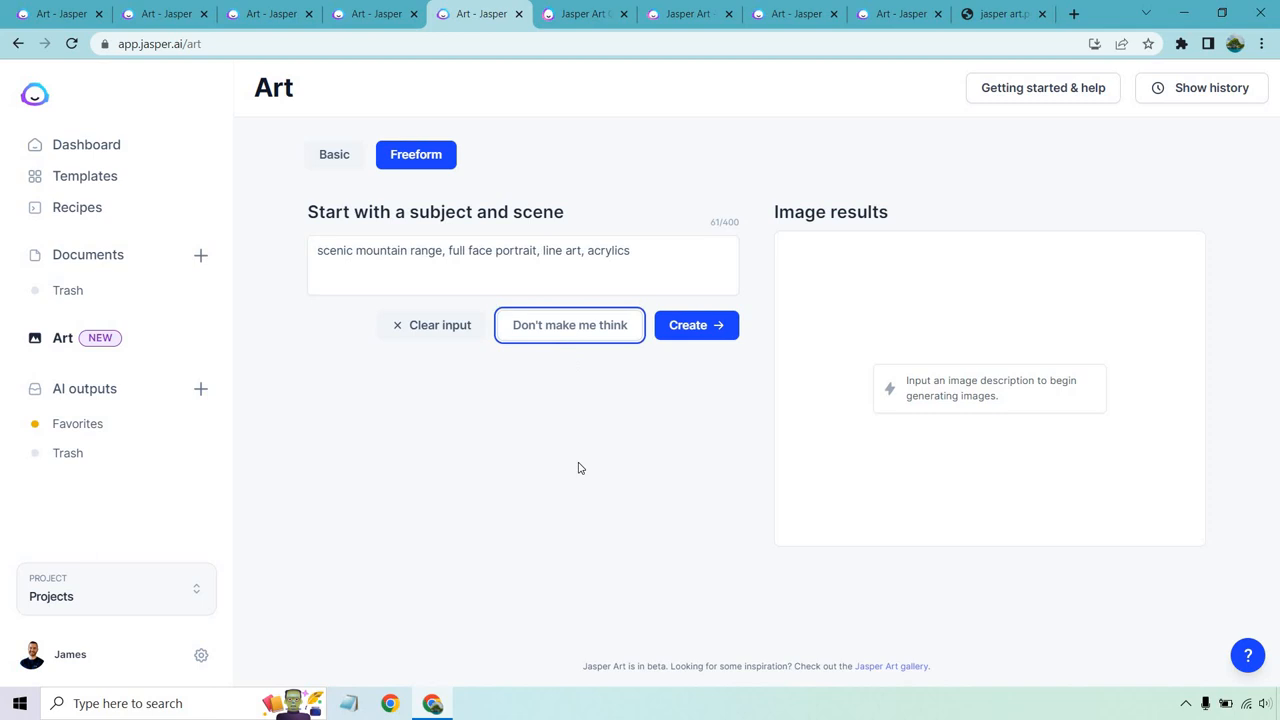
mouse_move(570, 324)
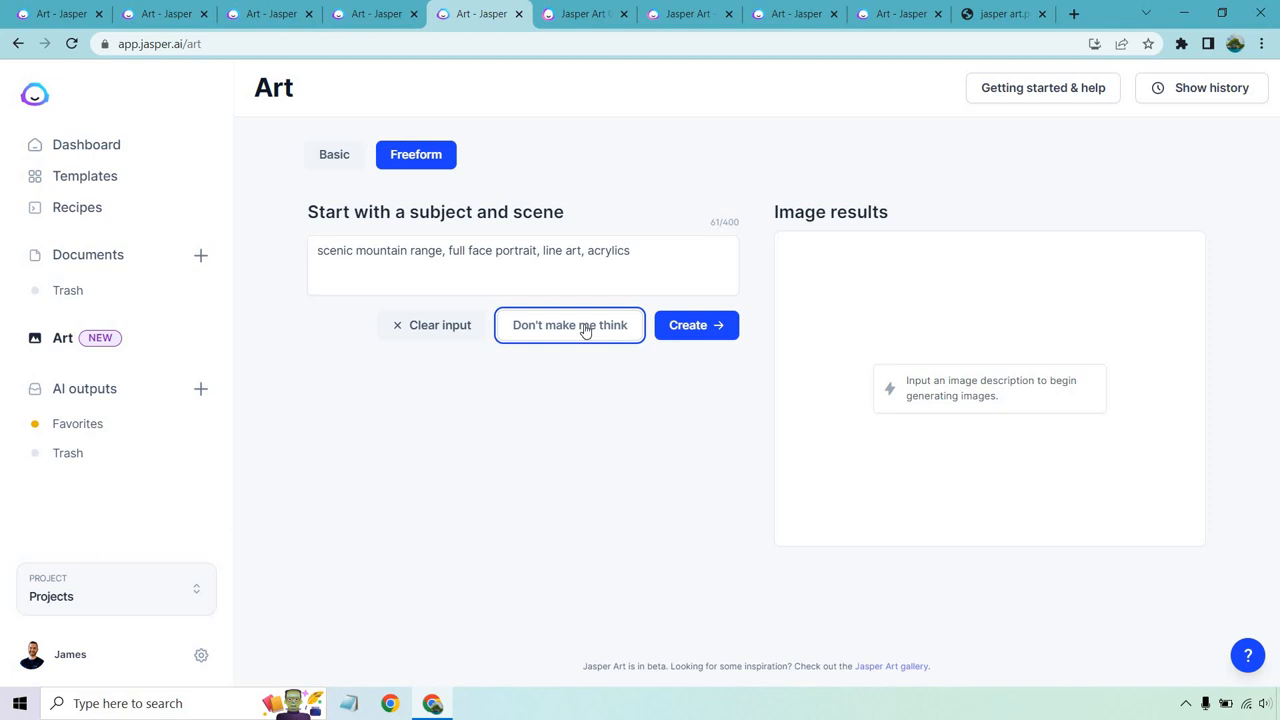
click(688, 324)
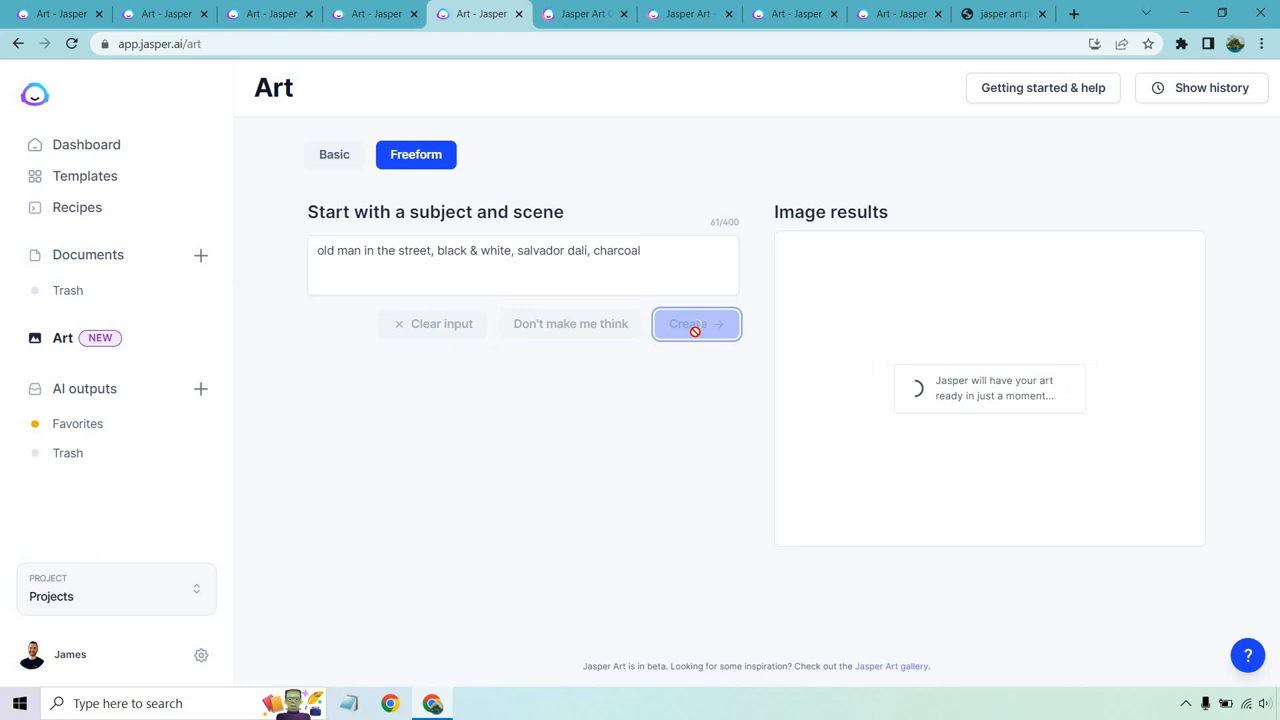
click(696, 324)
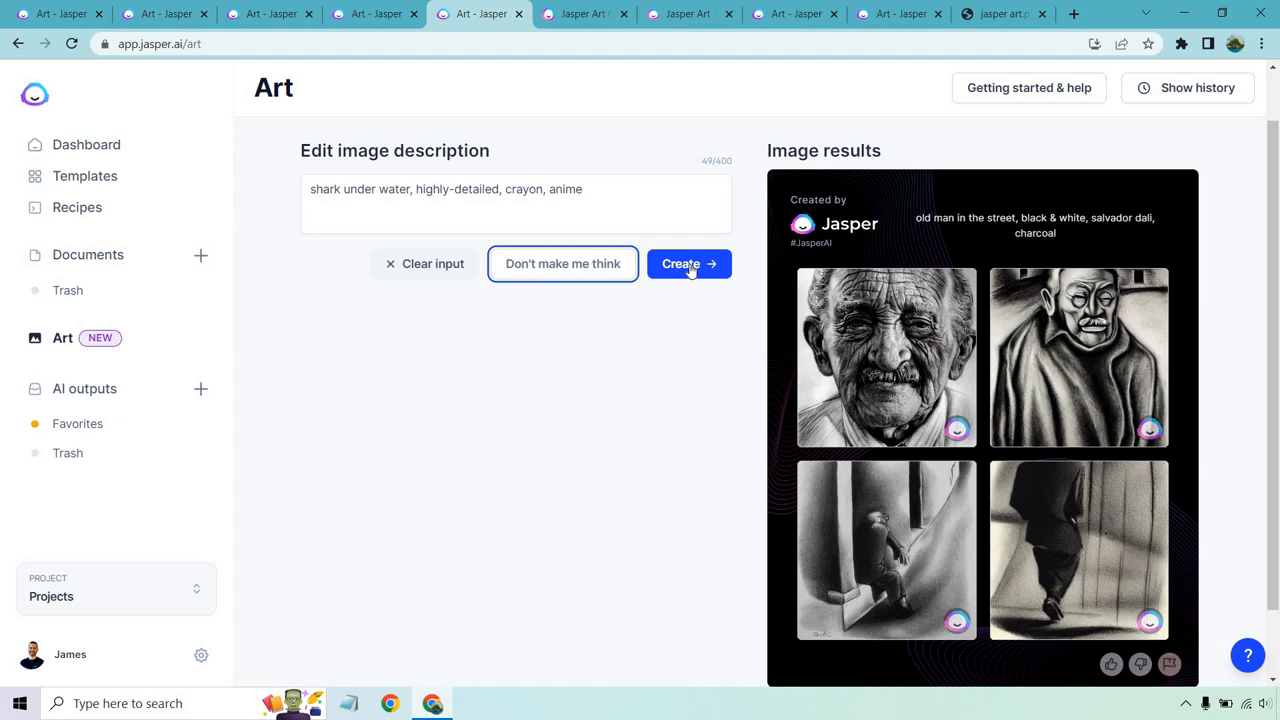
Generate four images for the shark under water crayon-anime prompt
click(688, 264)
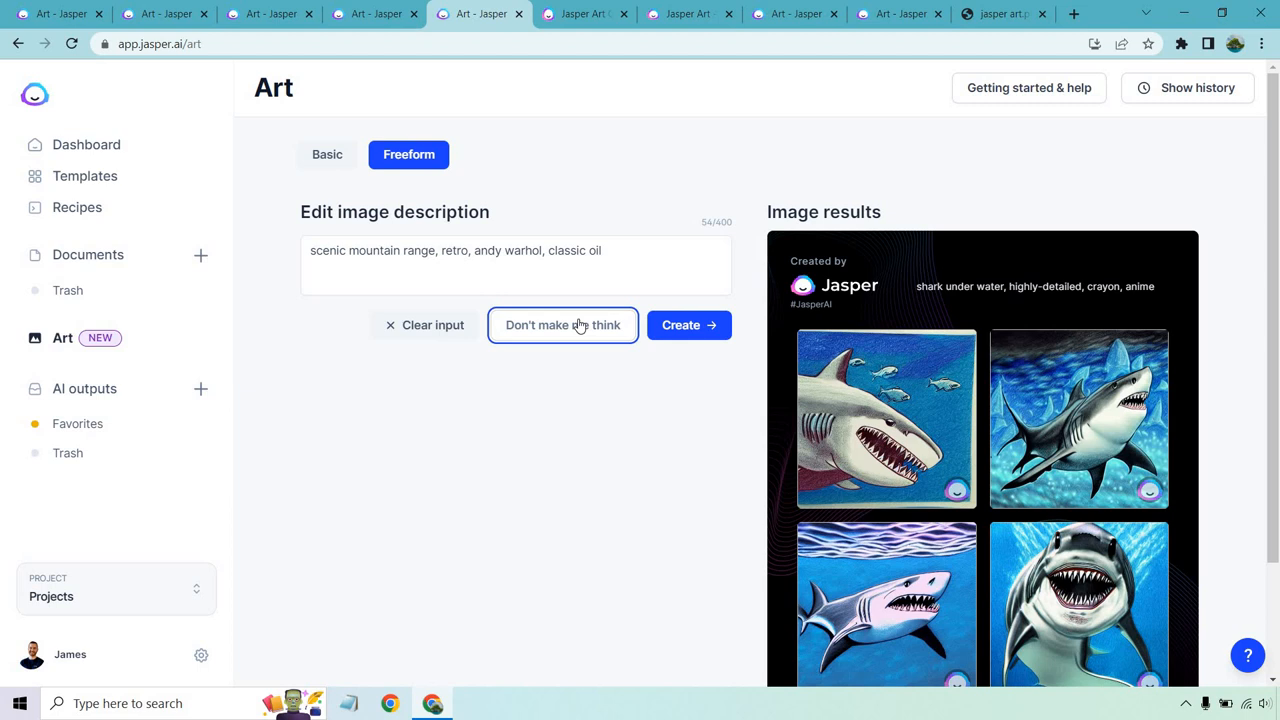
Pull another random prompt and generate the chalk high-resolution scenic mountain range images
click(564, 324)
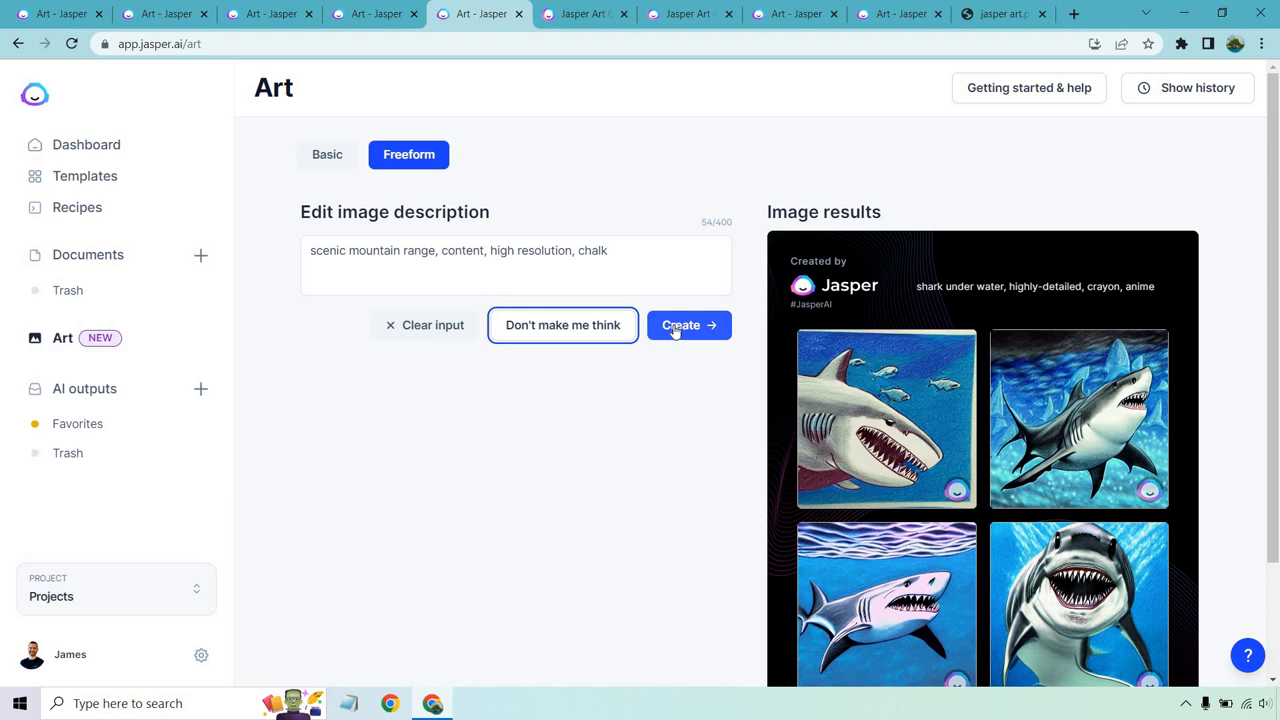
click(688, 324)
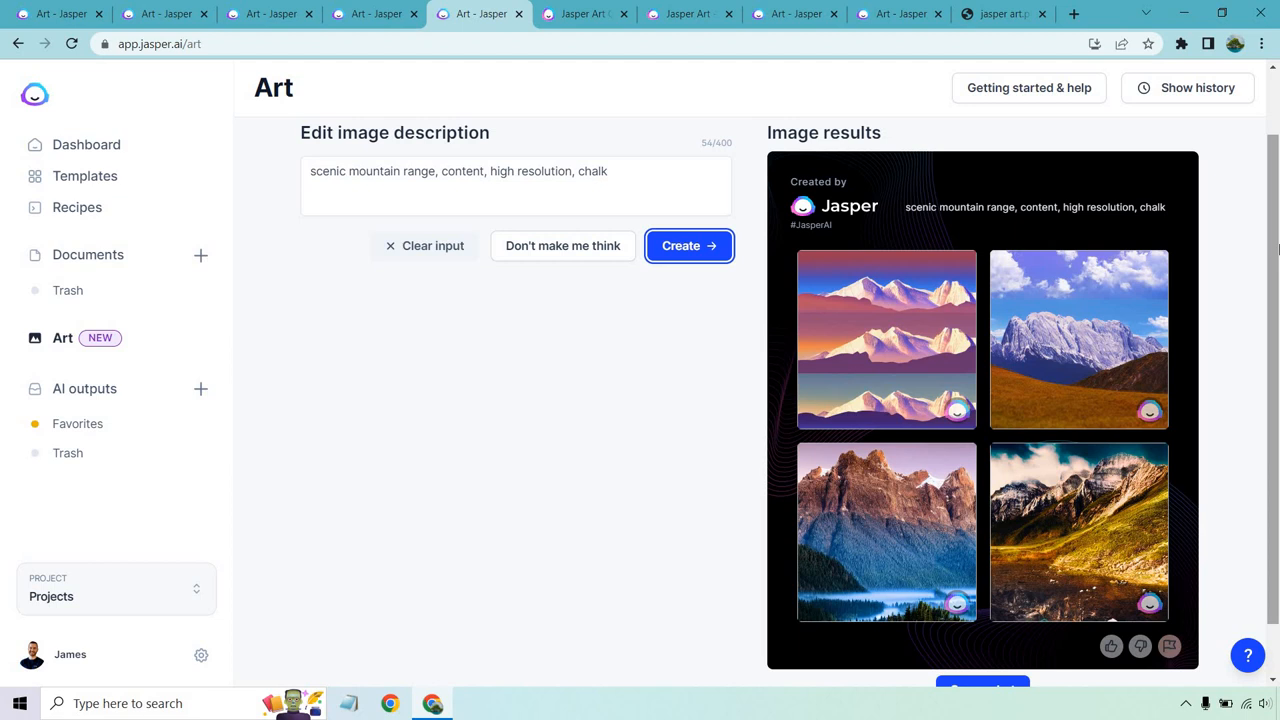
click(562, 244)
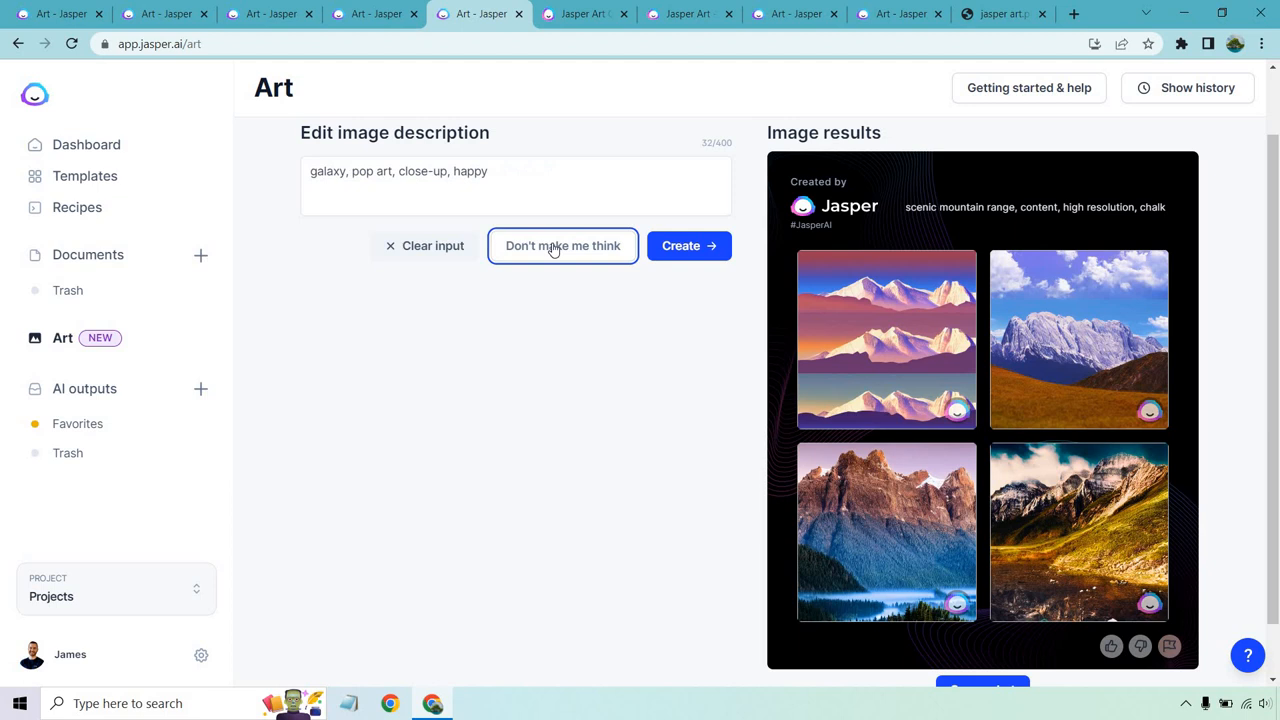
Generate four pop-art images from 'robot, andy warhol, high resolution, cartoon'
click(688, 244)
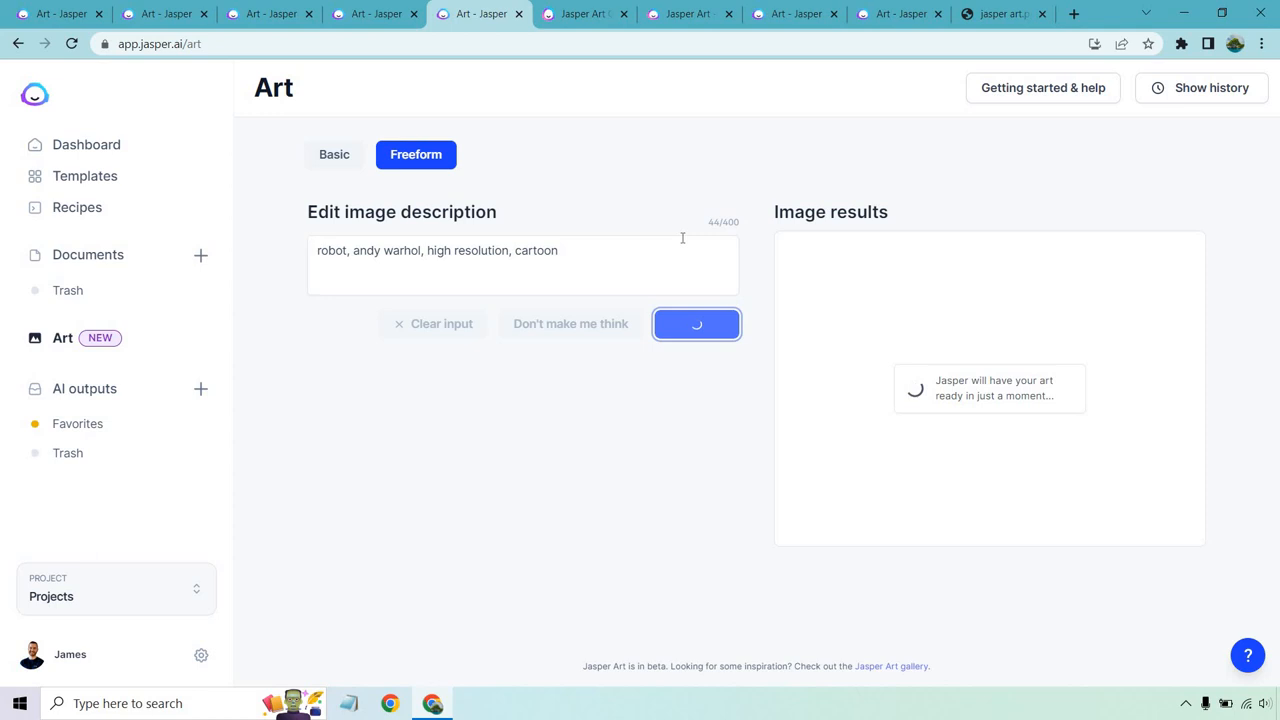
click(696, 324)
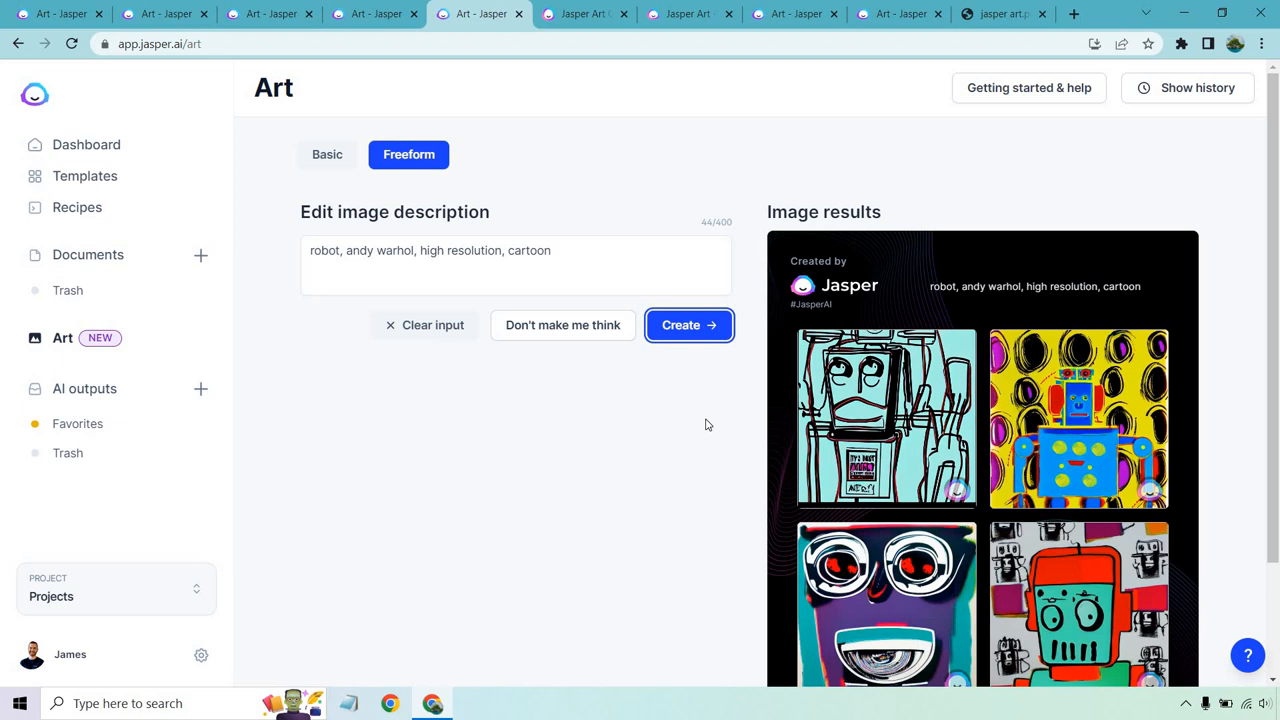
click(584, 12)
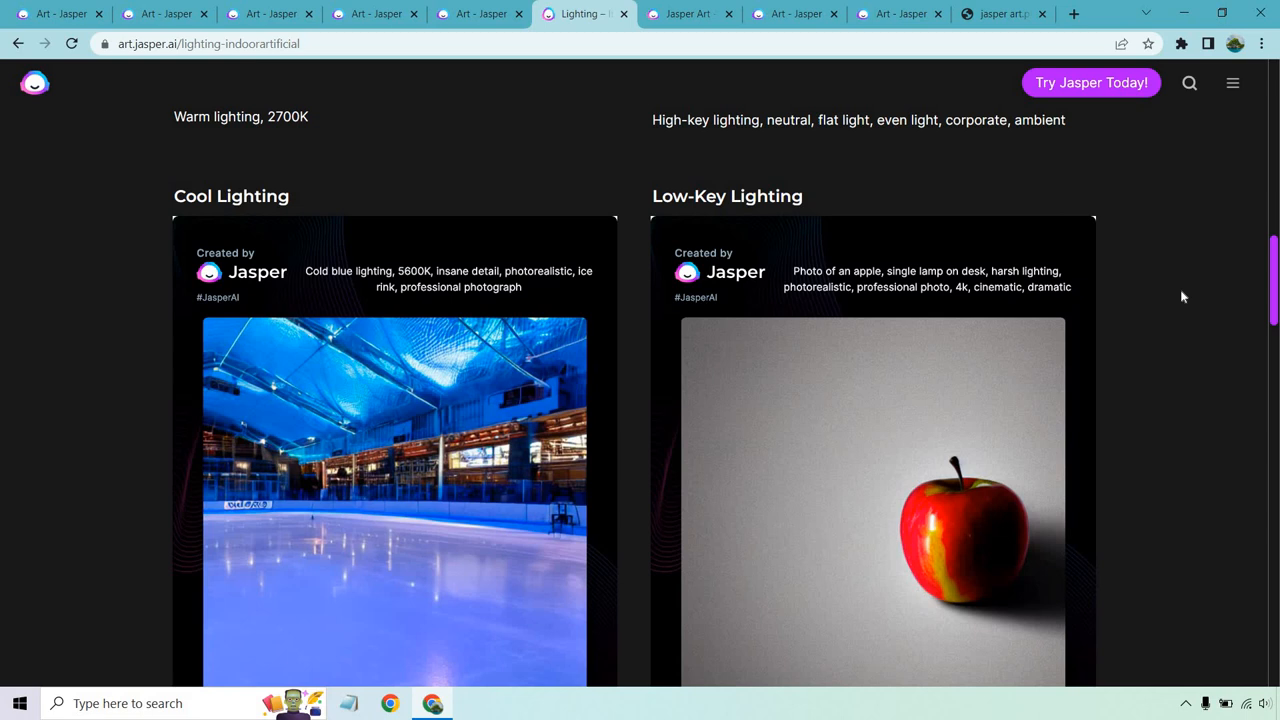
mouse_move(866, 272)
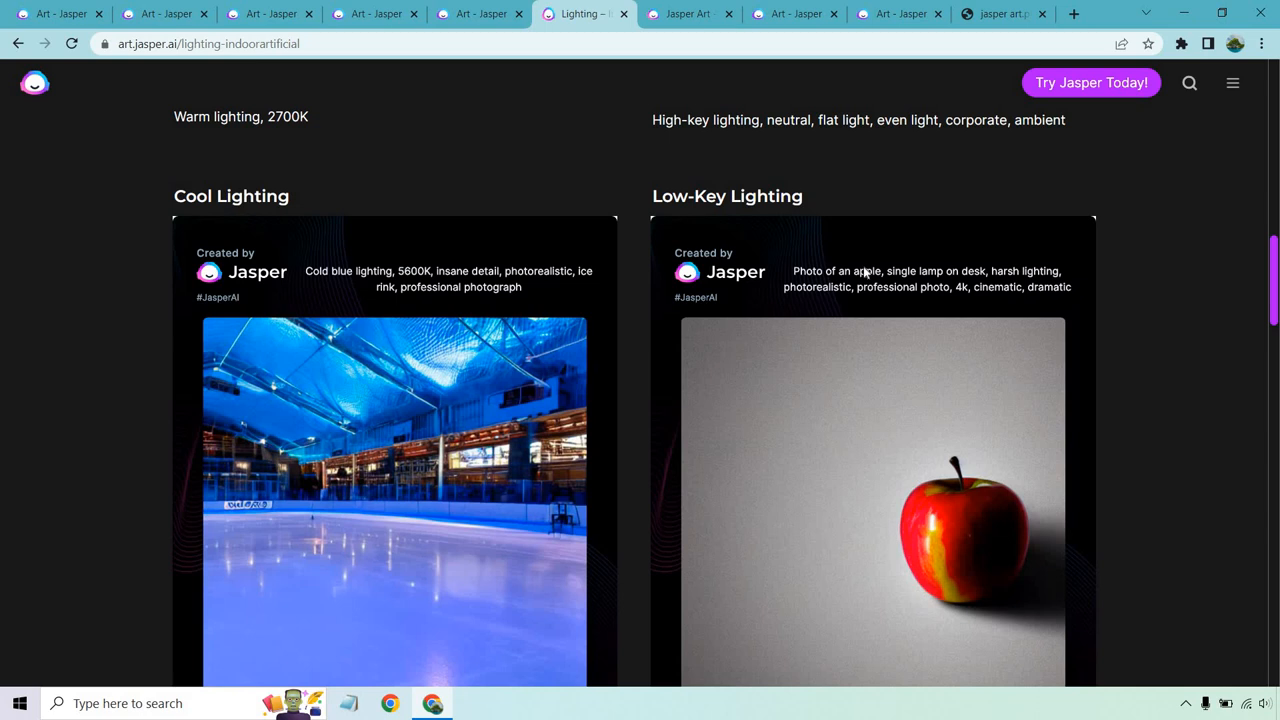
Scroll through the cool, low-key, colorful and studio indoor lighting examples
scroll(down, 3)
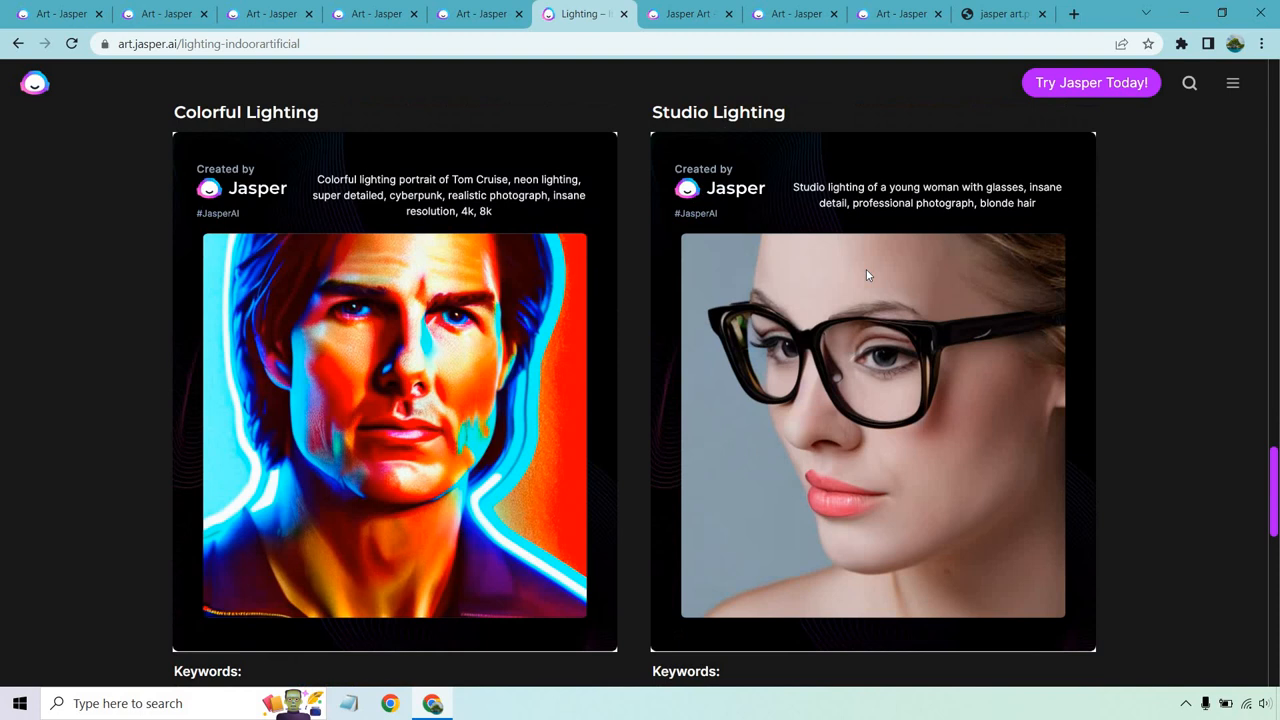
scroll(down, 3)
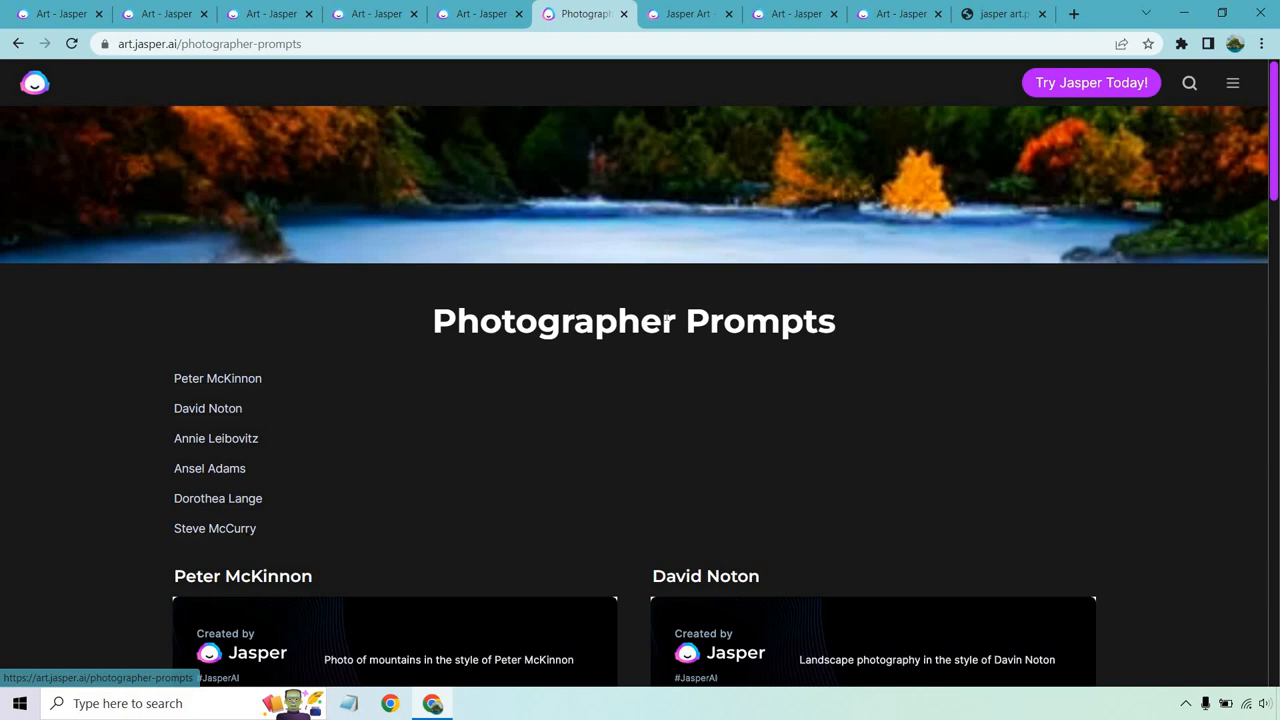
Scroll through the photographer-style prompt samples to the category gallery
scroll(down, 3)
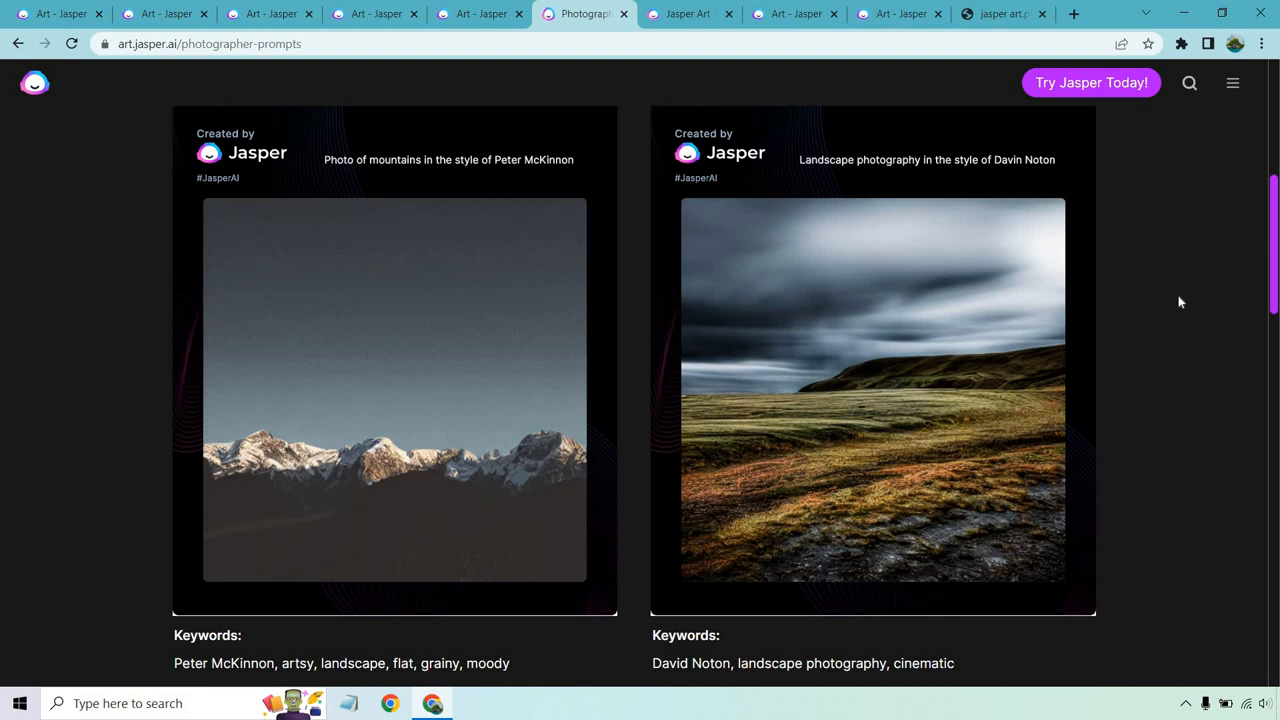
scroll(down, 3)
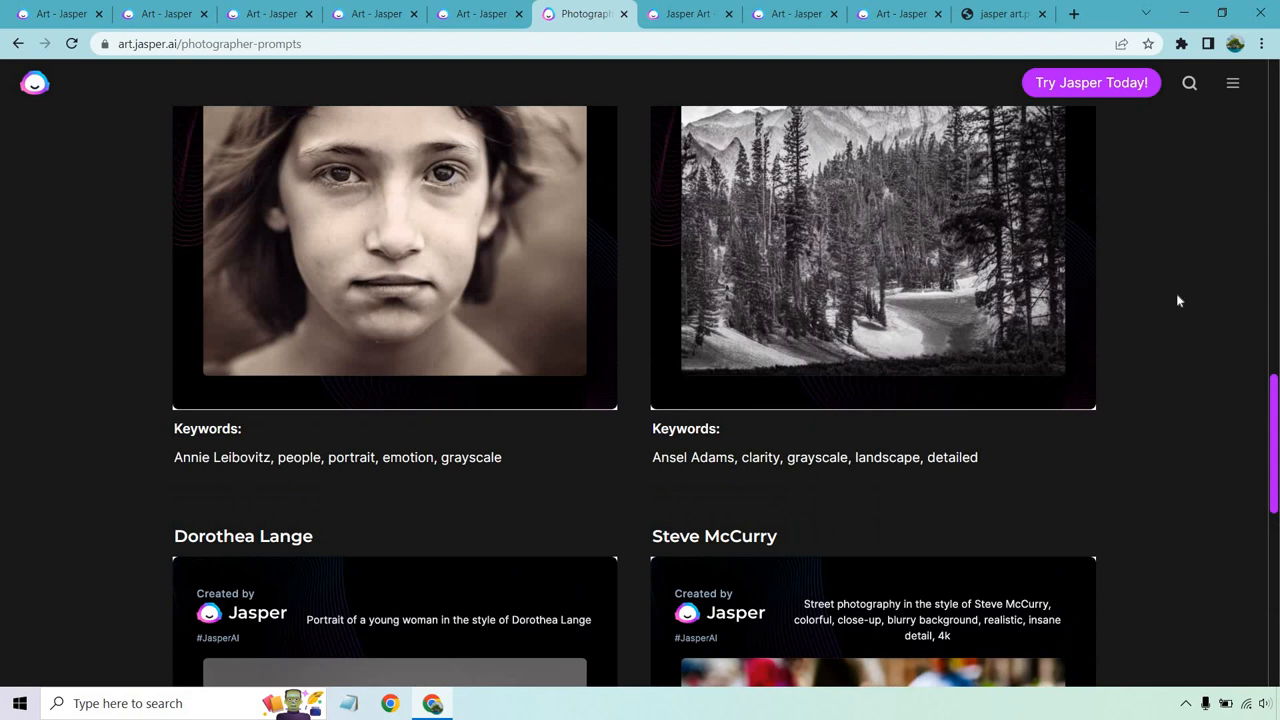
scroll(down, 3)
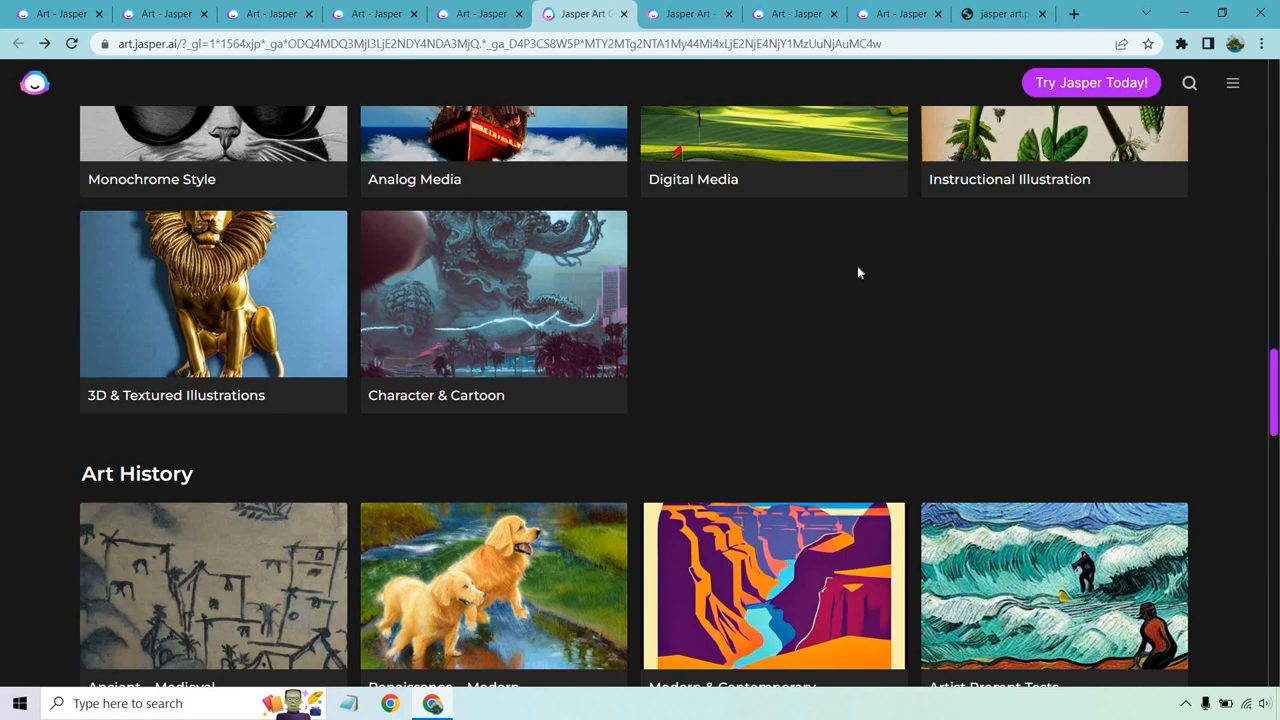
View the Character & Cartoon examples page, then move to the Jasper pricing page
click(492, 292)
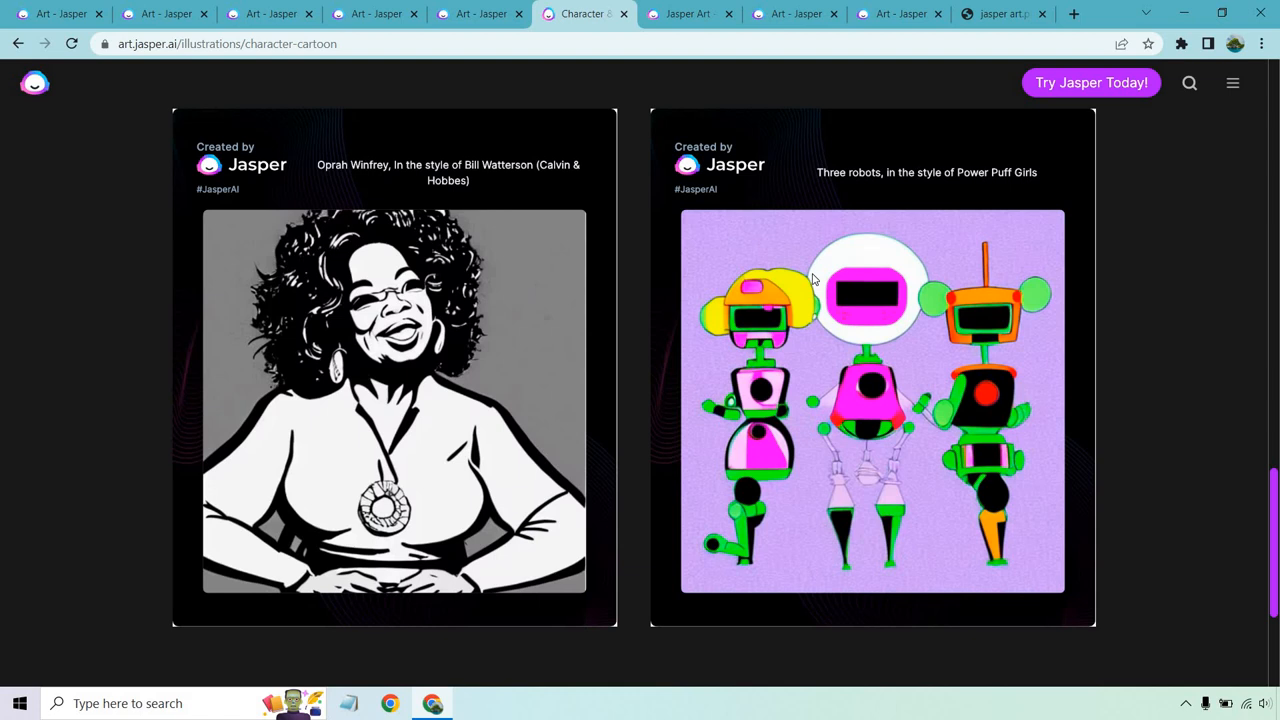
click(688, 12)
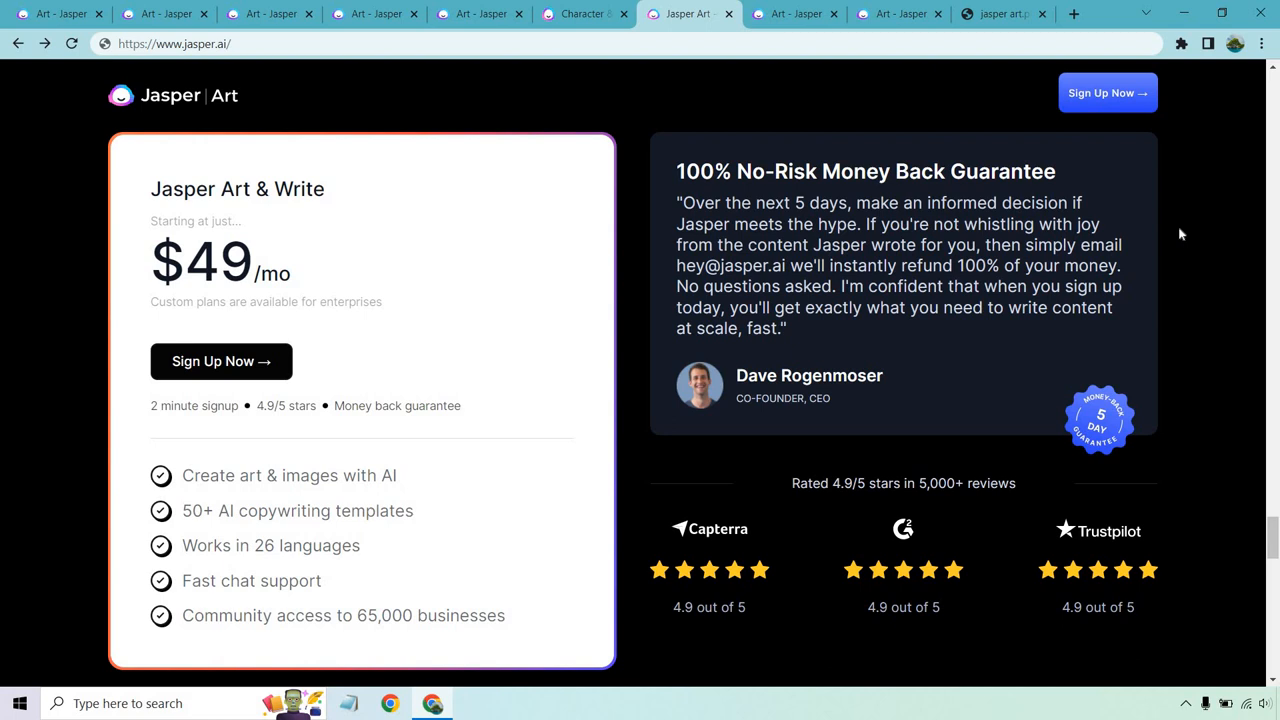
Return to the Van Gogh island image set and check its Artist style setting
click(160, 12)
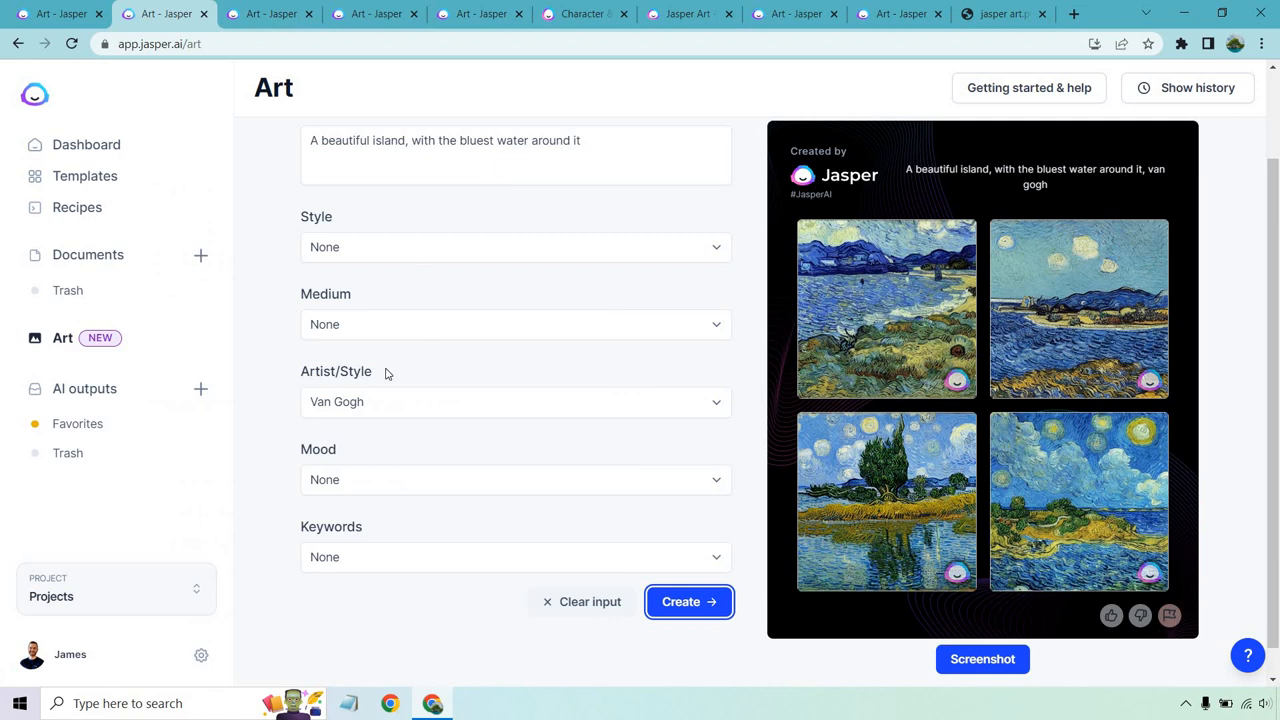
click(516, 400)
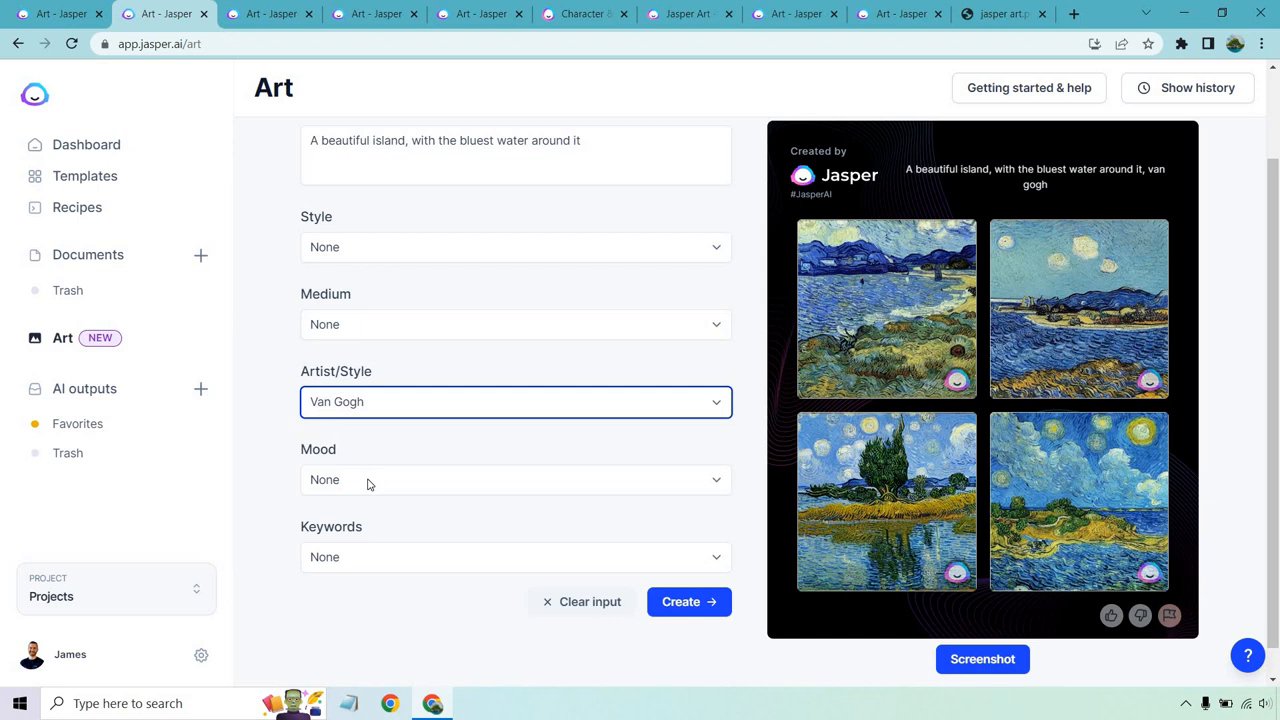
mouse_move(276, 420)
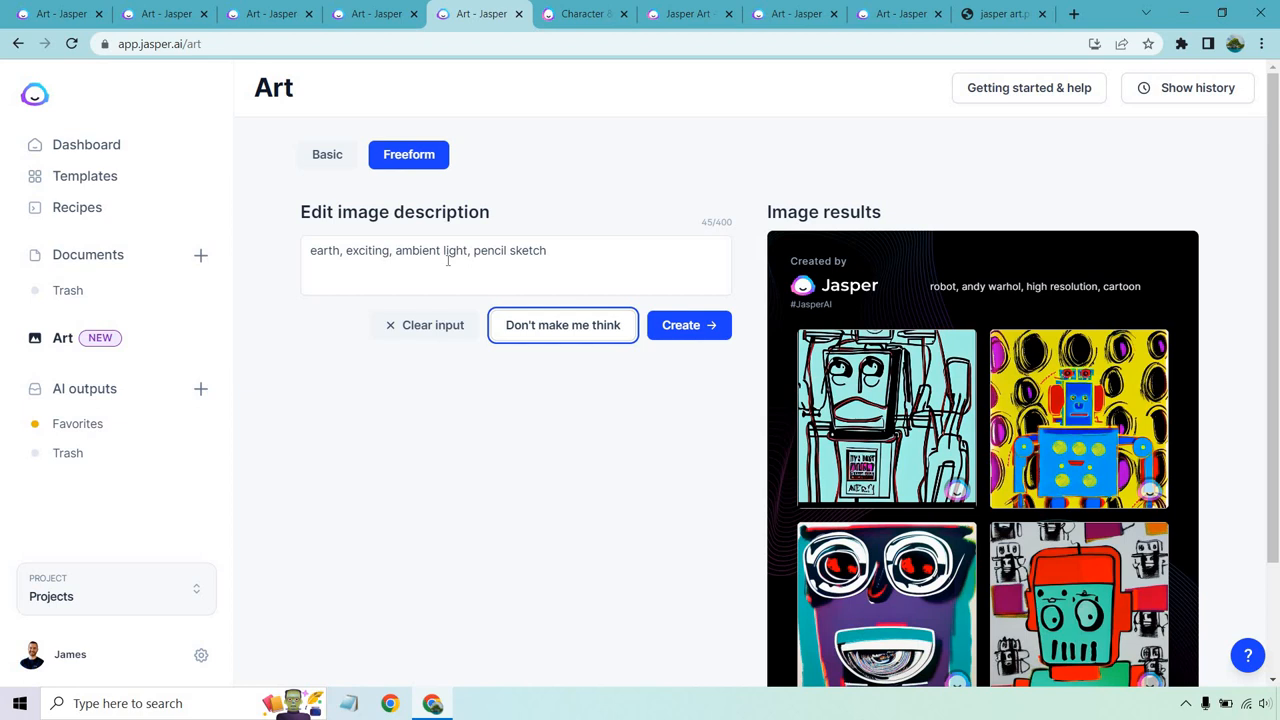
Review the Pixel Art and Pixar Movie character samples, then show the raccoon astronaut image
click(580, 14)
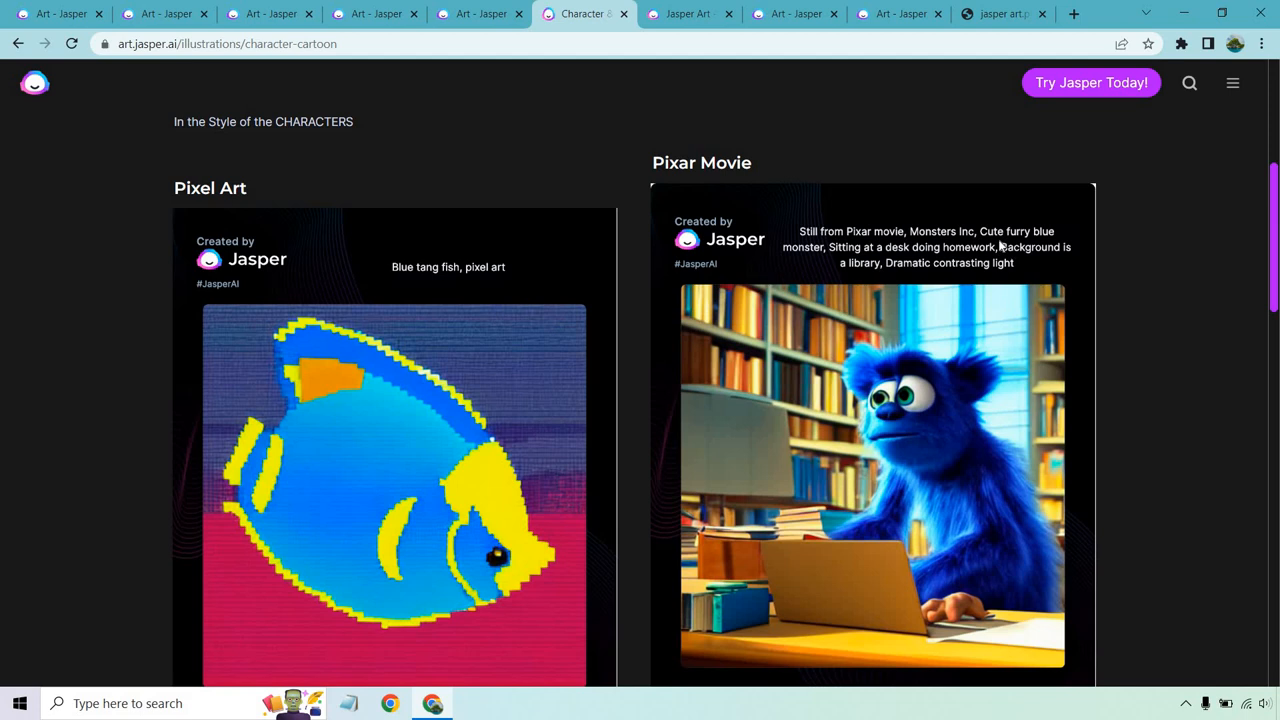
mouse_move(500, 362)
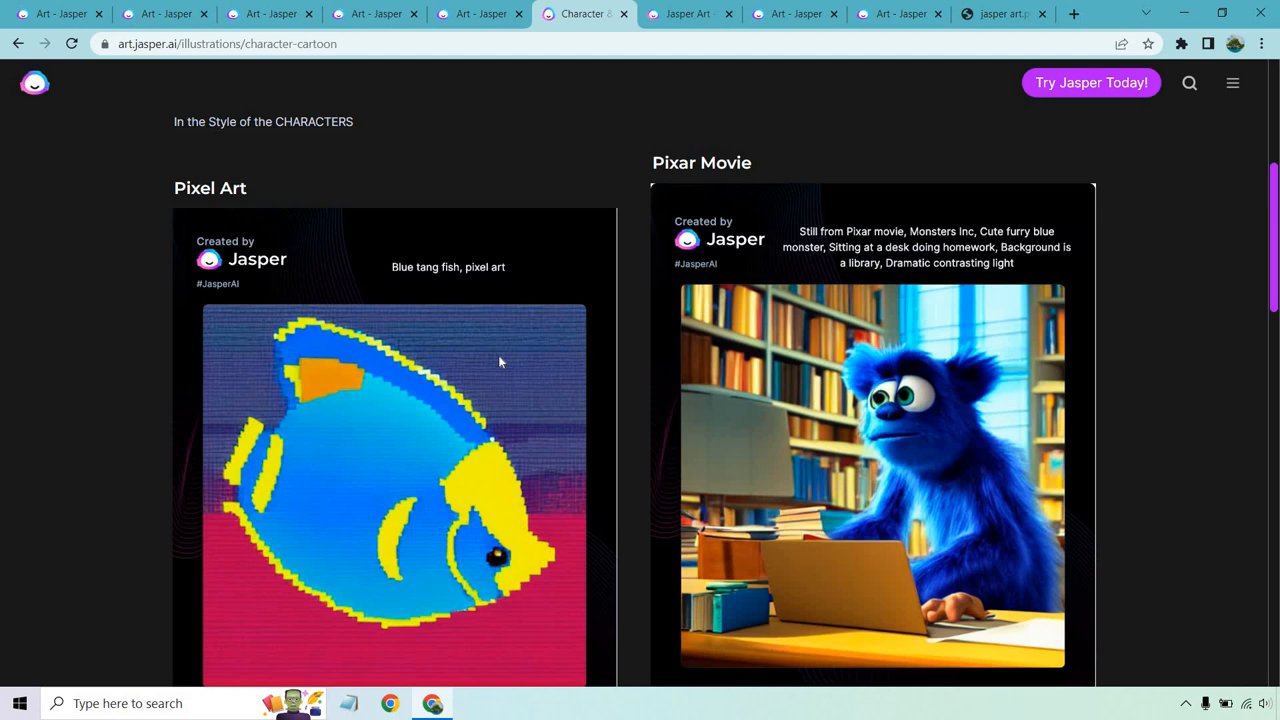
mouse_move(826, 236)
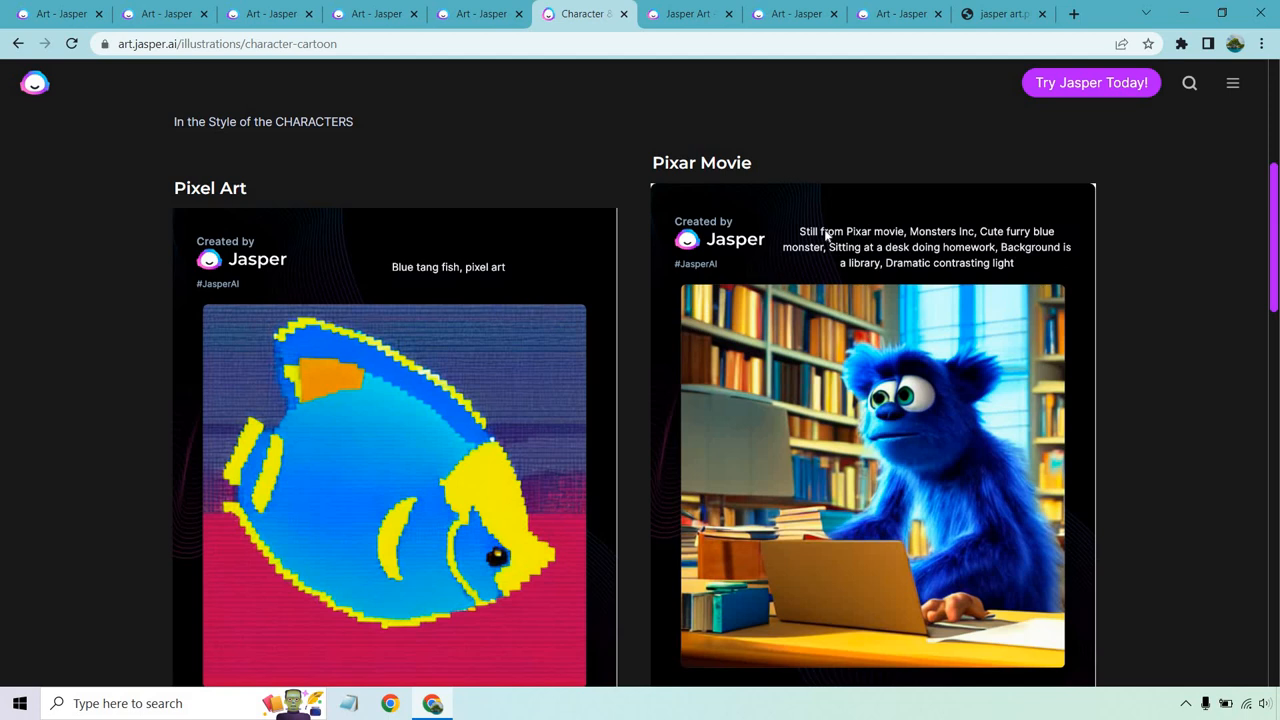
click(1000, 14)
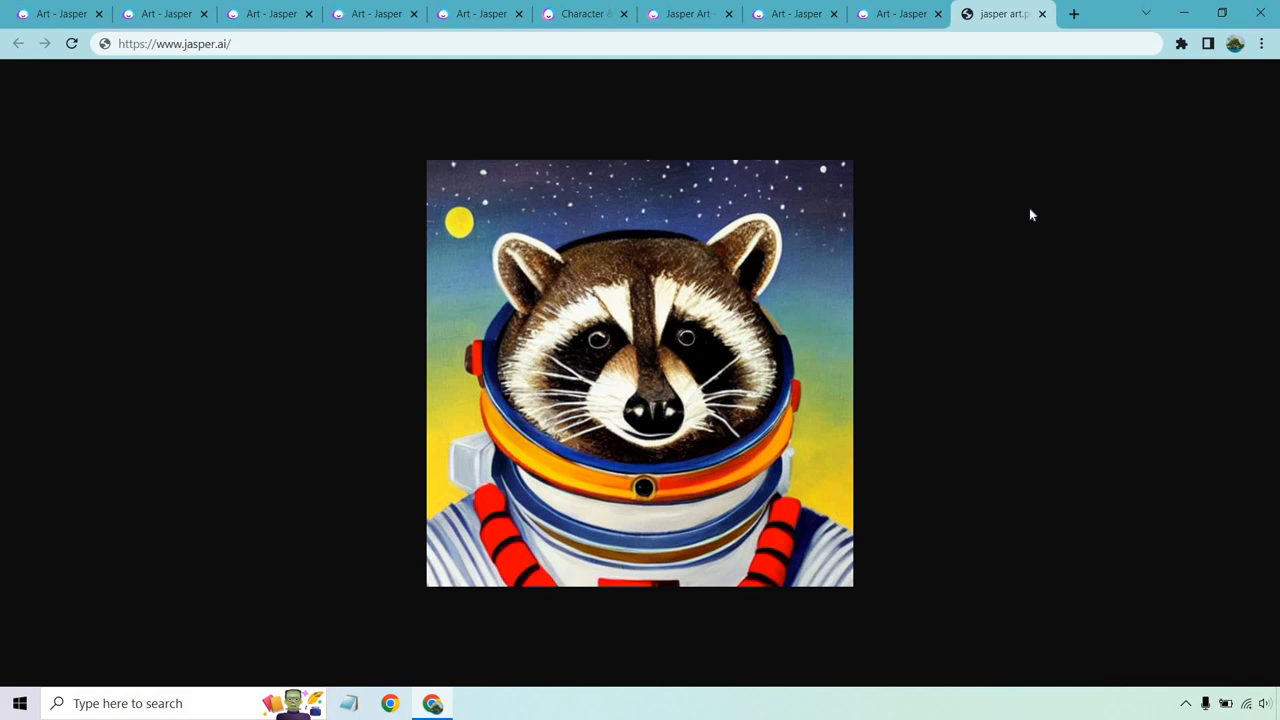
mouse_move(660, 156)
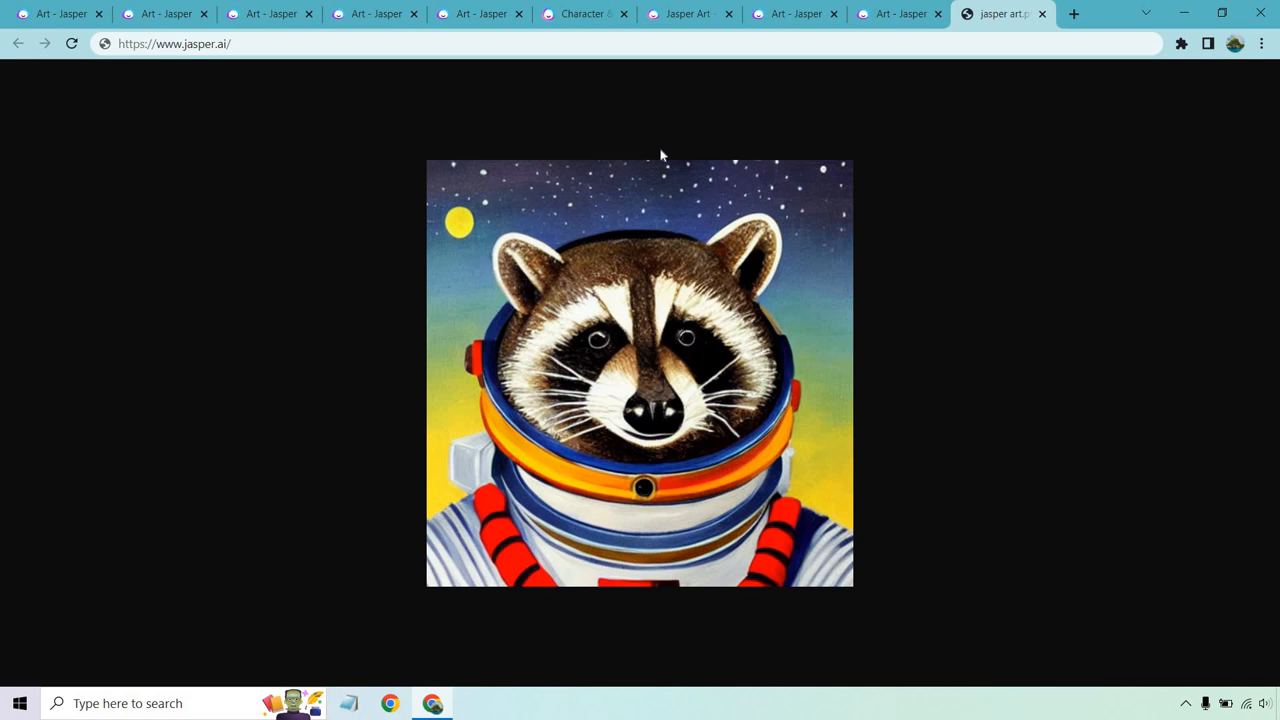
Enlarge one fitness-girl bicep-curl result, return to the grid, then show the portrait set
click(790, 12)
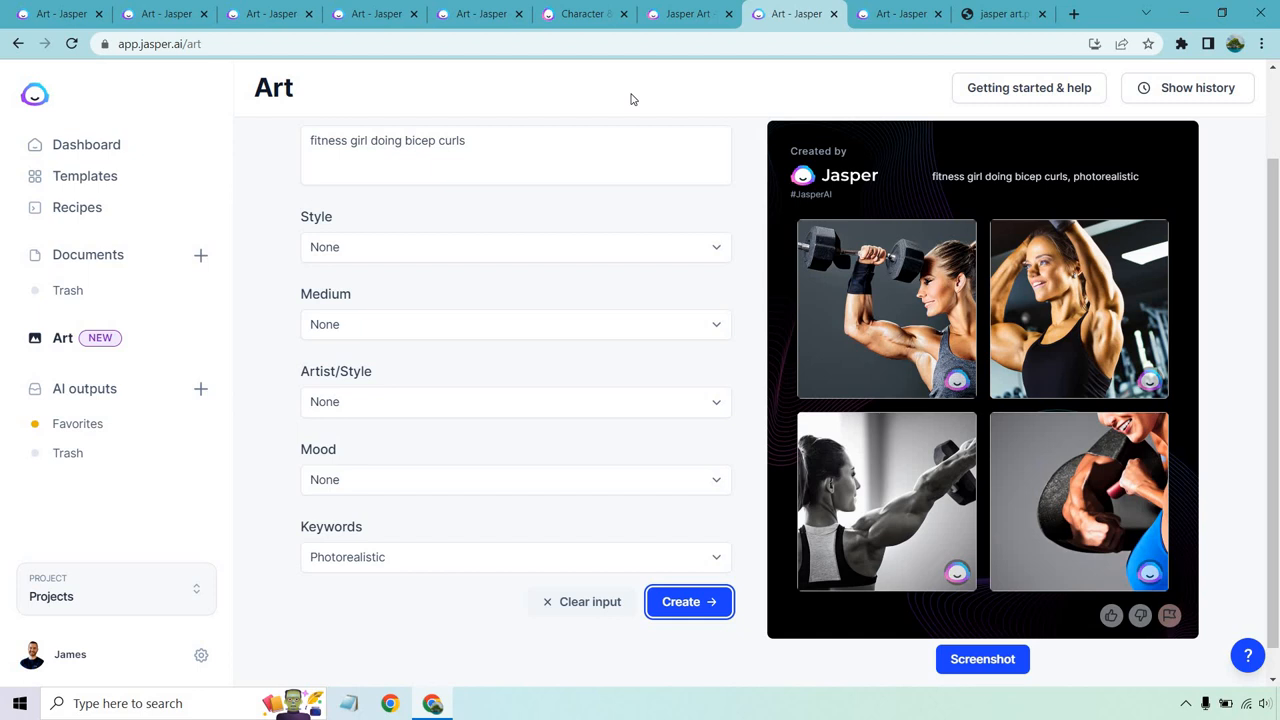
mouse_move(1064, 300)
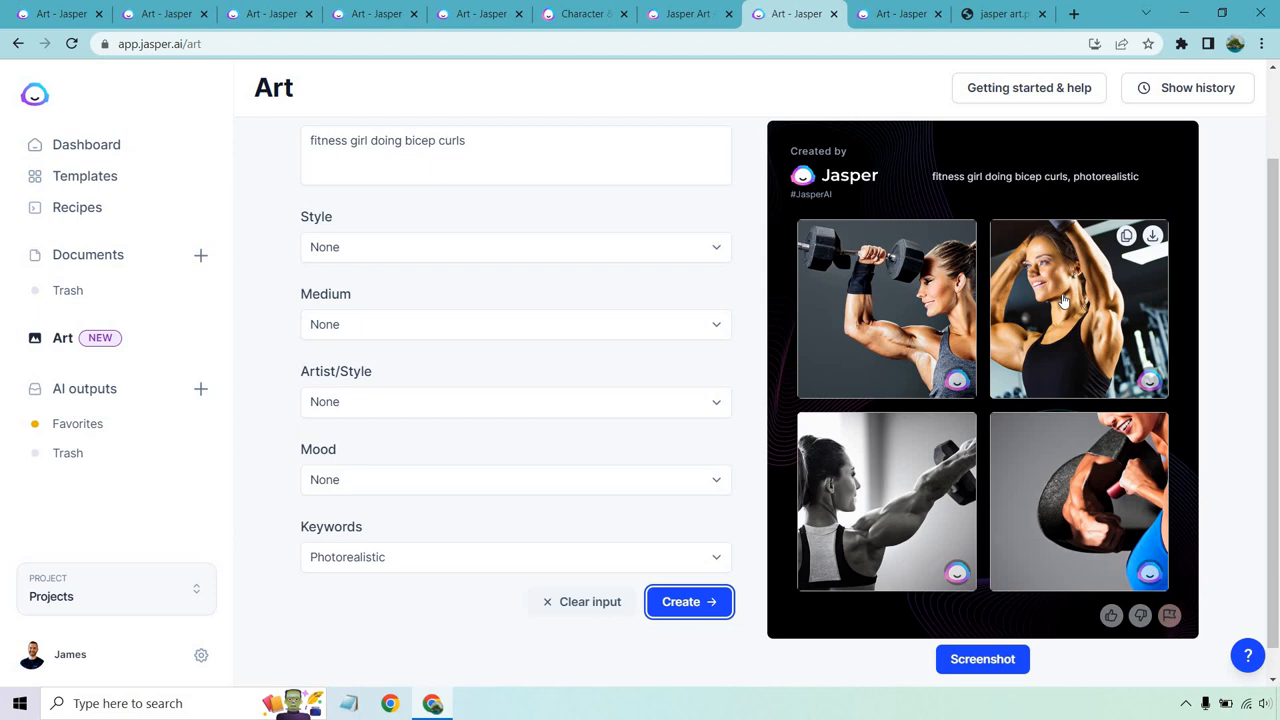
click(1080, 500)
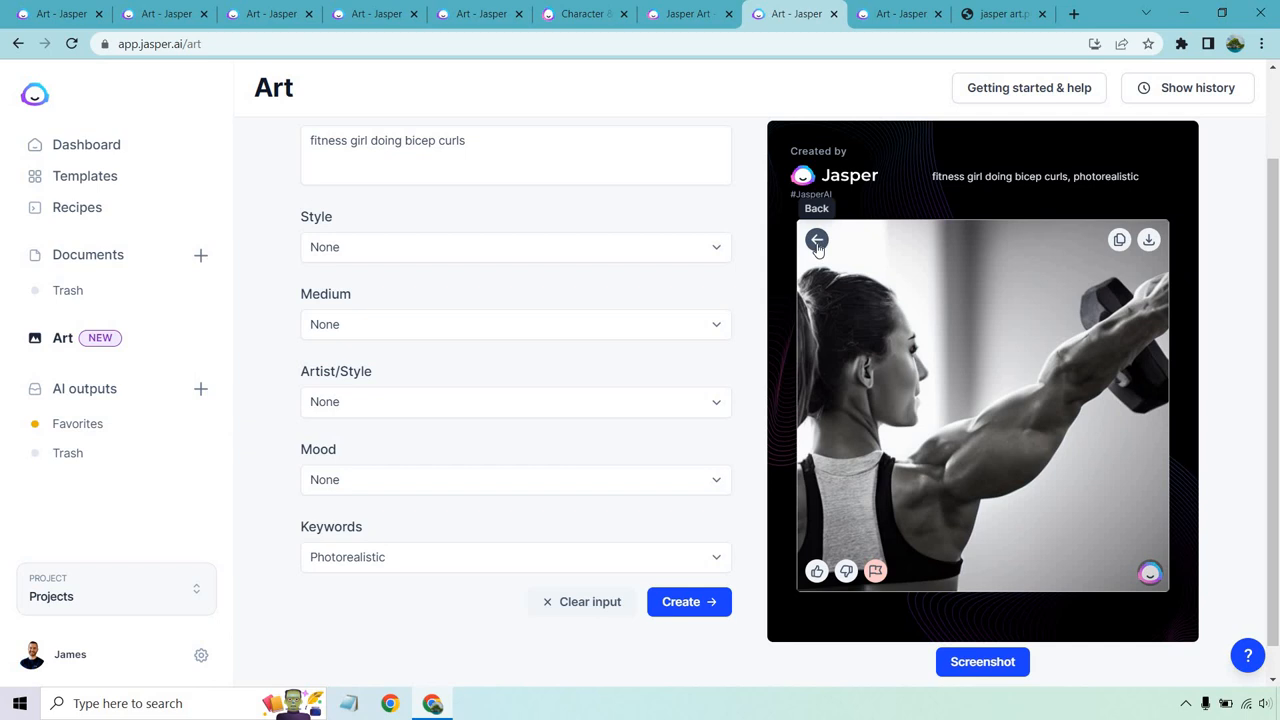
click(816, 240)
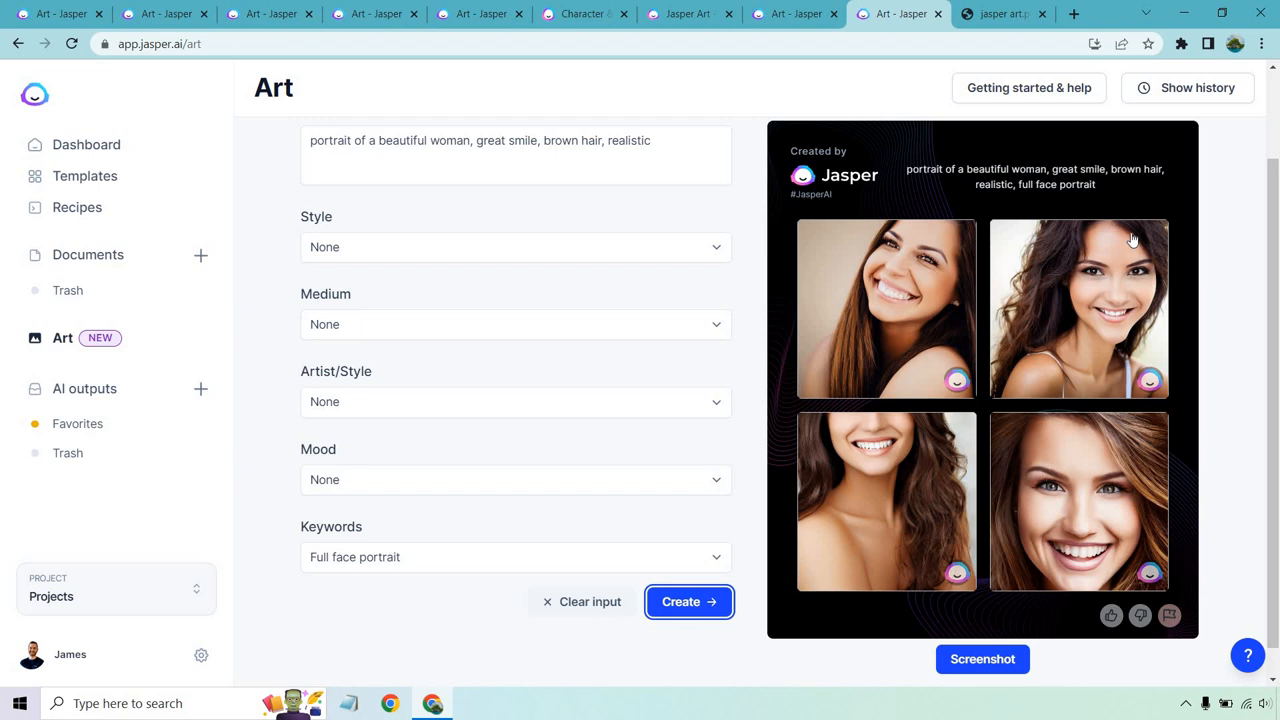
mouse_move(1236, 264)
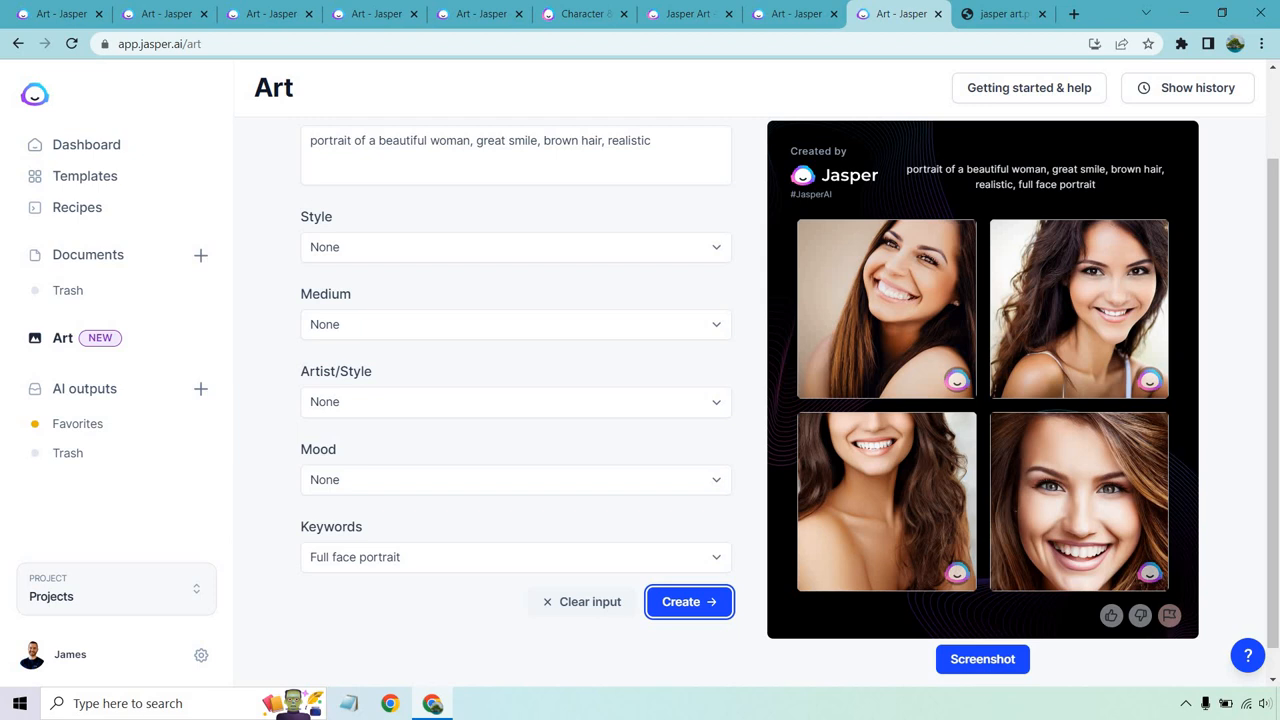
mouse_move(1236, 264)
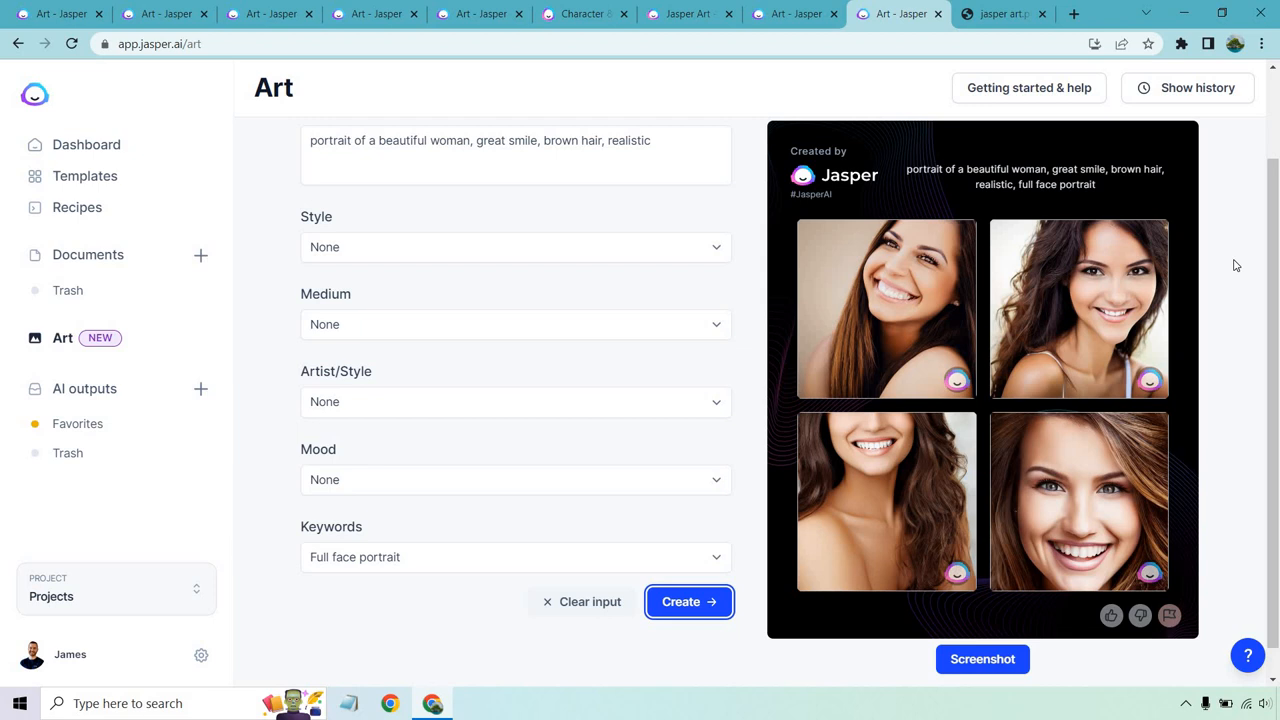